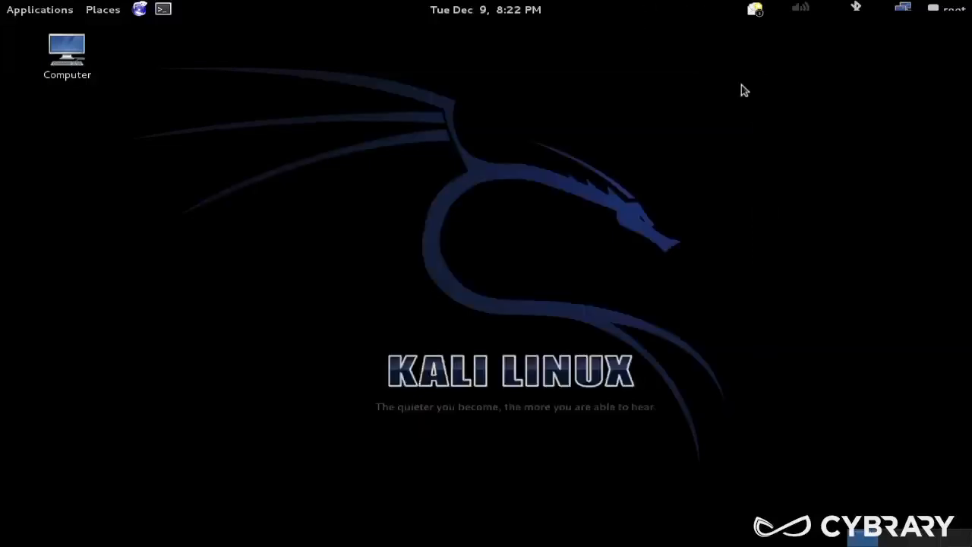
{"action": "mouse_move", "coordinate": [163, 9]}
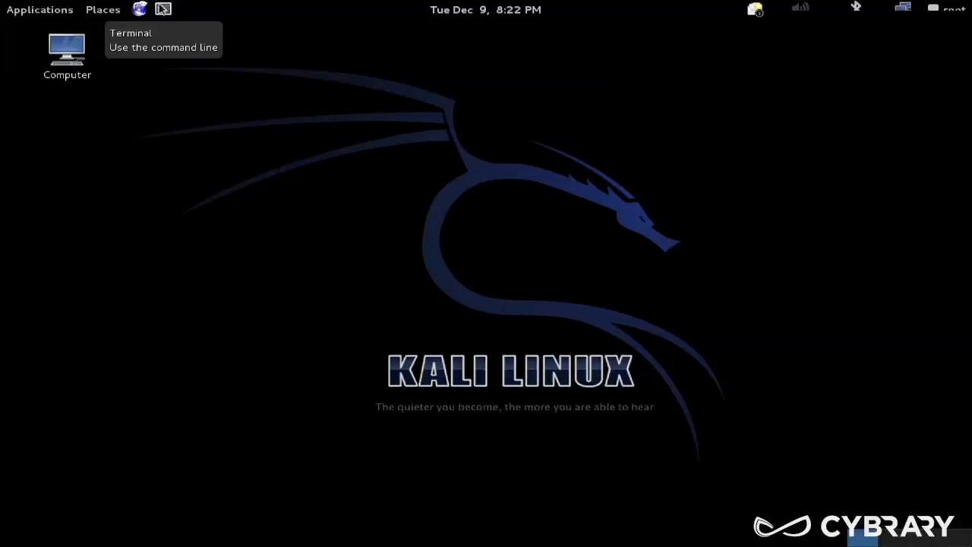
Launch a new terminal window from the top panel, giving a root shell prompt
{"action": "left_click", "coordinate": [163, 10]}
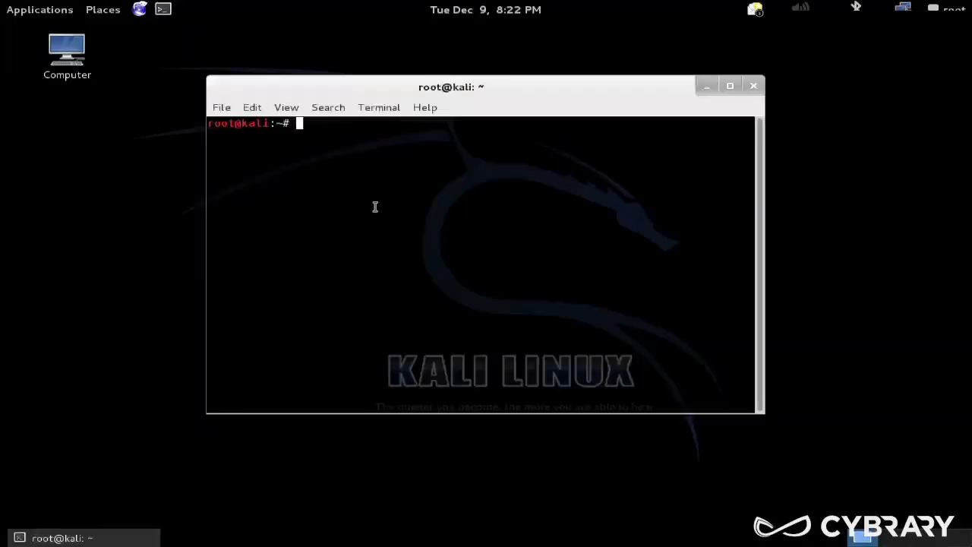
{"action": "left_click", "coordinate": [287, 107]}
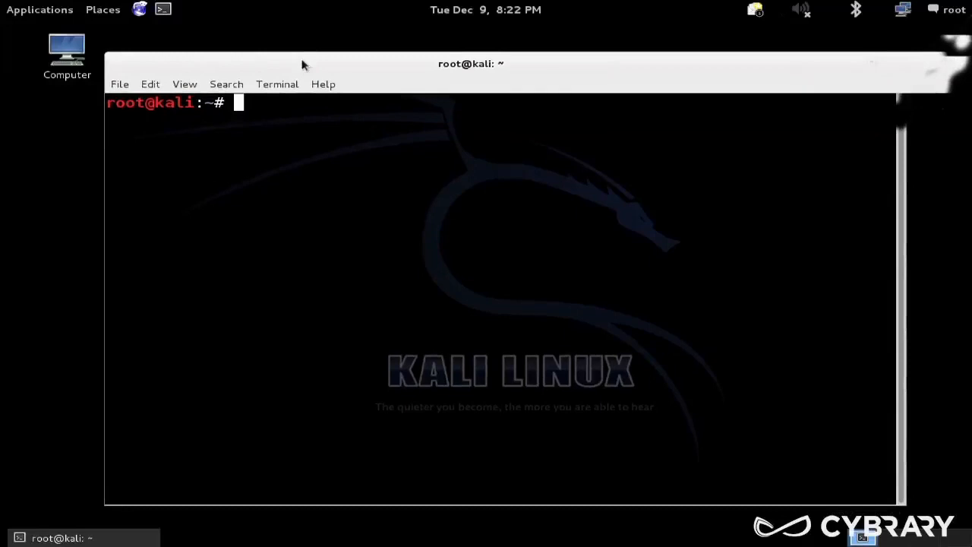
{"action": "left_click", "coordinate": [184, 84]}
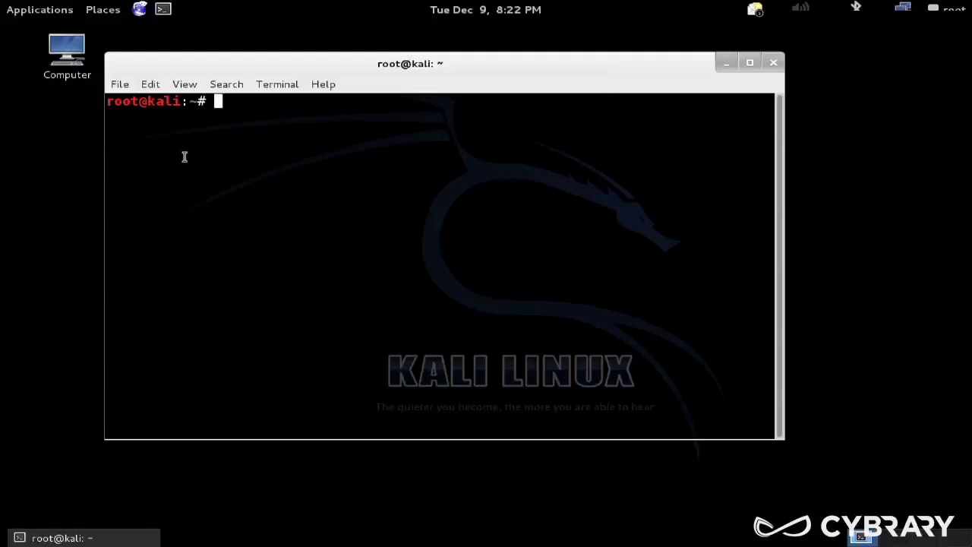
{"action": "mouse_move", "coordinate": [651, 274]}
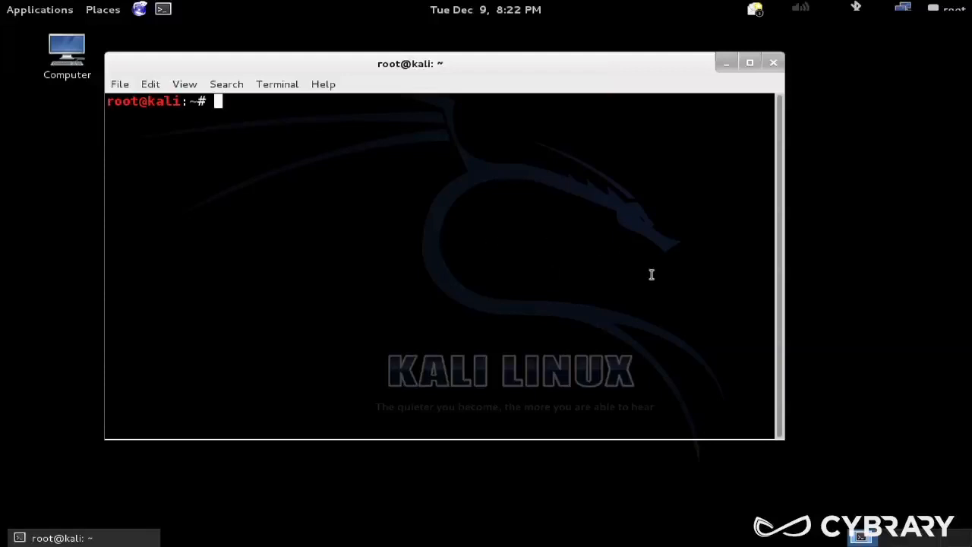
{"action": "mouse_move", "coordinate": [267, 135]}
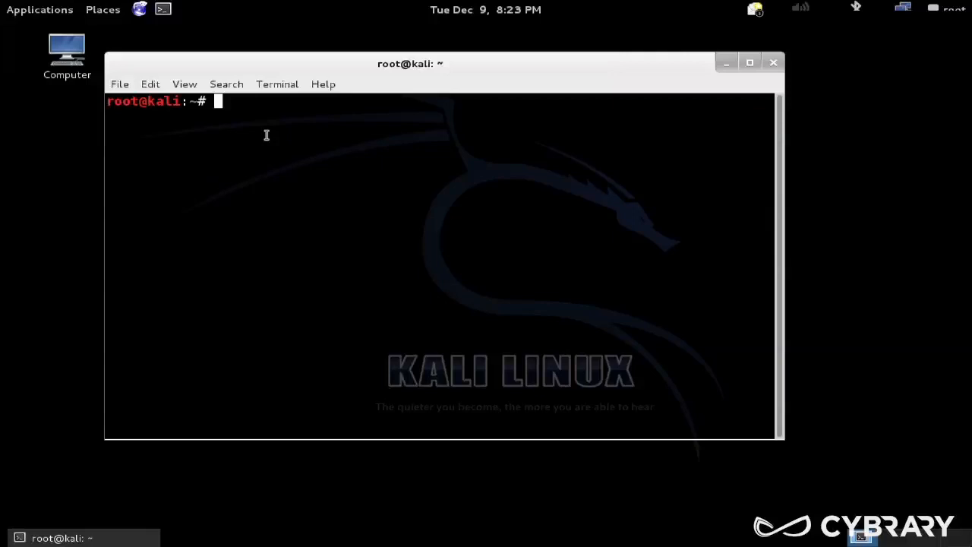
Run pwd to show the working directory /root, then begin a man command
{"action": "type", "text": "pwd"}
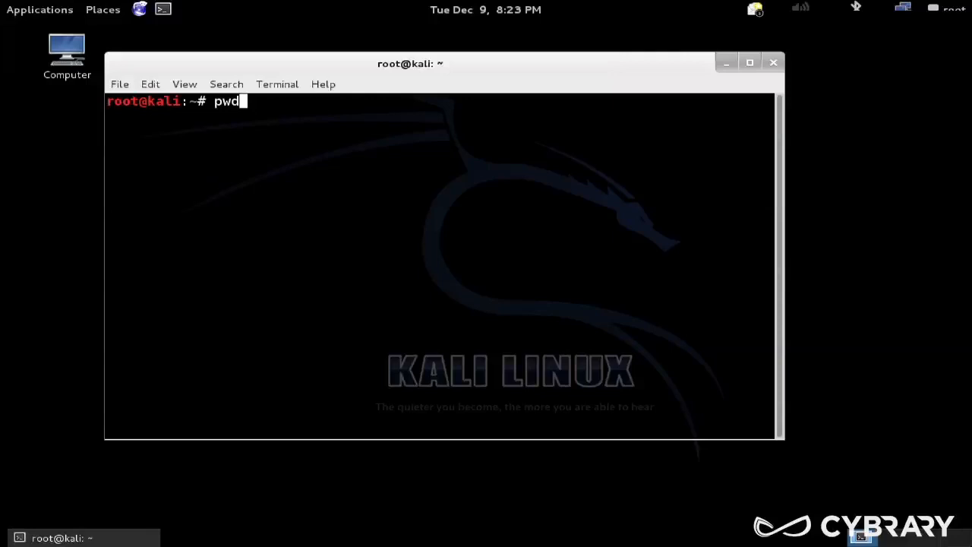
{"action": "key", "text": "Return"}
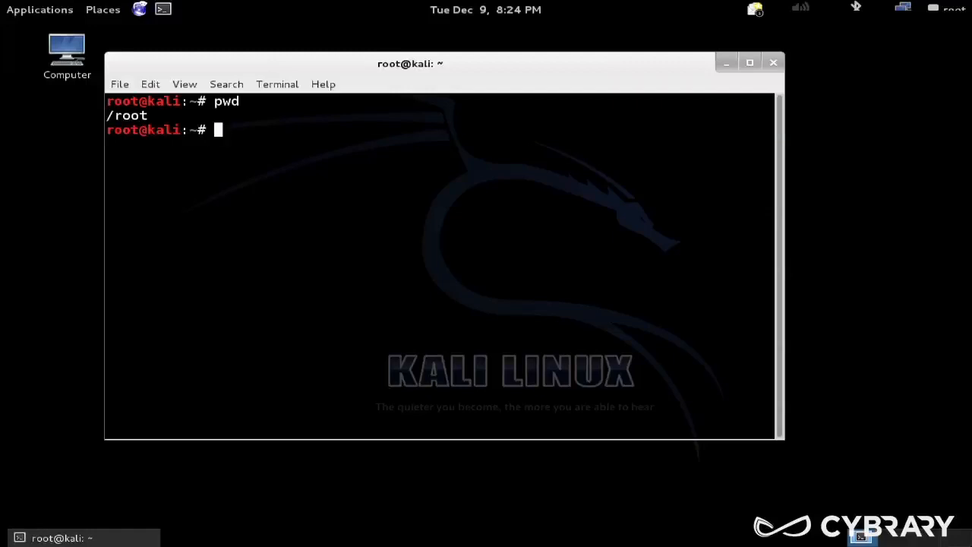
{"action": "type", "text": "man"}
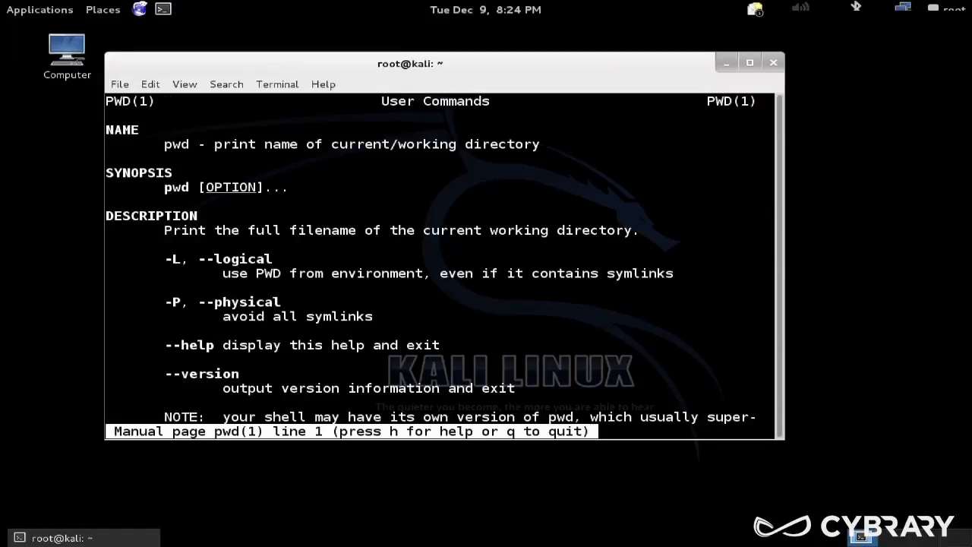
Quit the pwd manual page and bring up the manual page for ls
{"action": "key", "text": "q"}
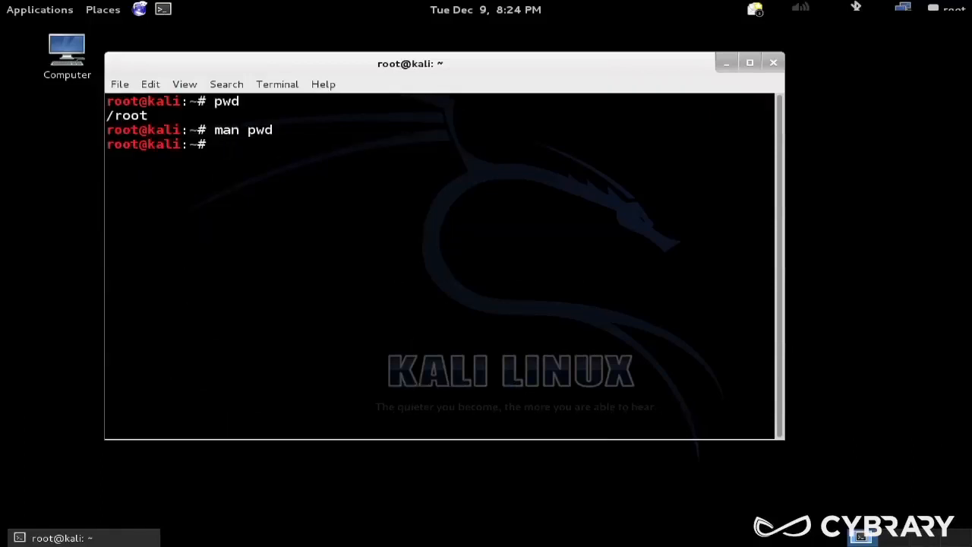
{"action": "key", "text": "Return"}
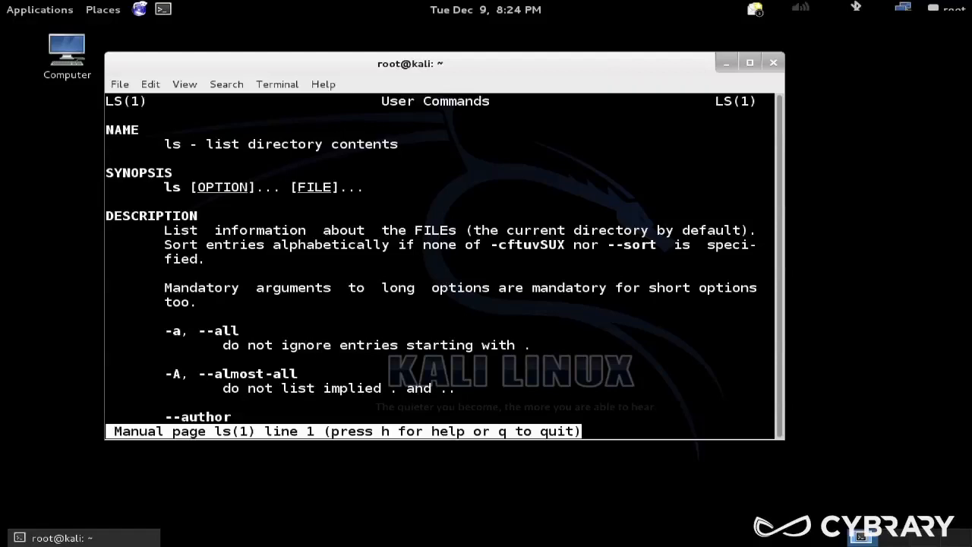
Scroll through the ls manual's options, then quit back to the root prompt
{"action": "scroll", "scroll_direction": "down", "scroll_amount": 3}
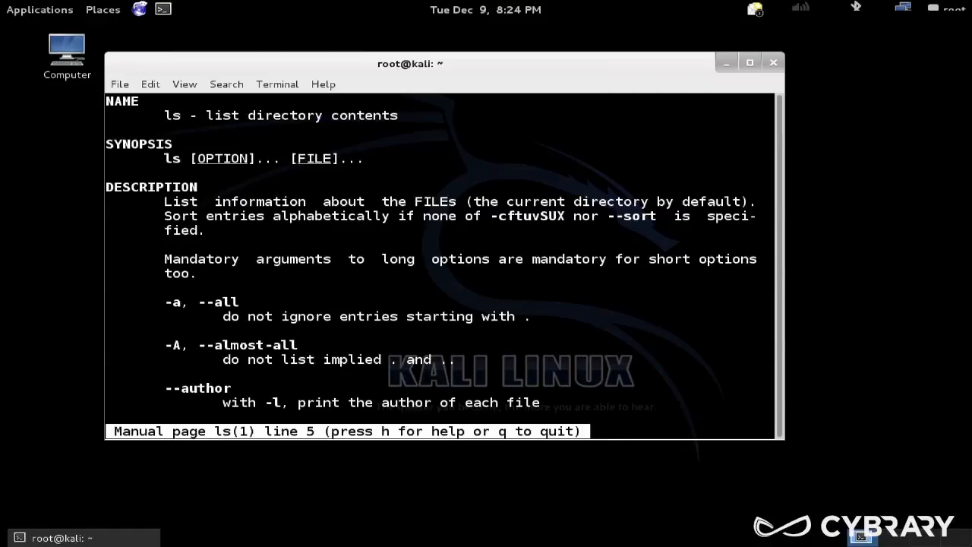
{"action": "scroll", "scroll_direction": "down", "scroll_amount": 3}
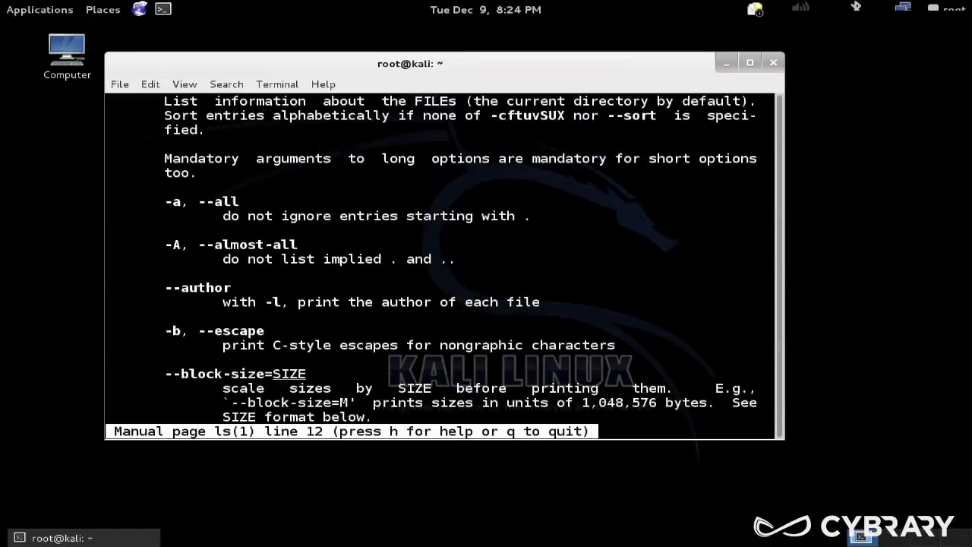
{"action": "scroll", "scroll_direction": "down", "scroll_amount": 3}
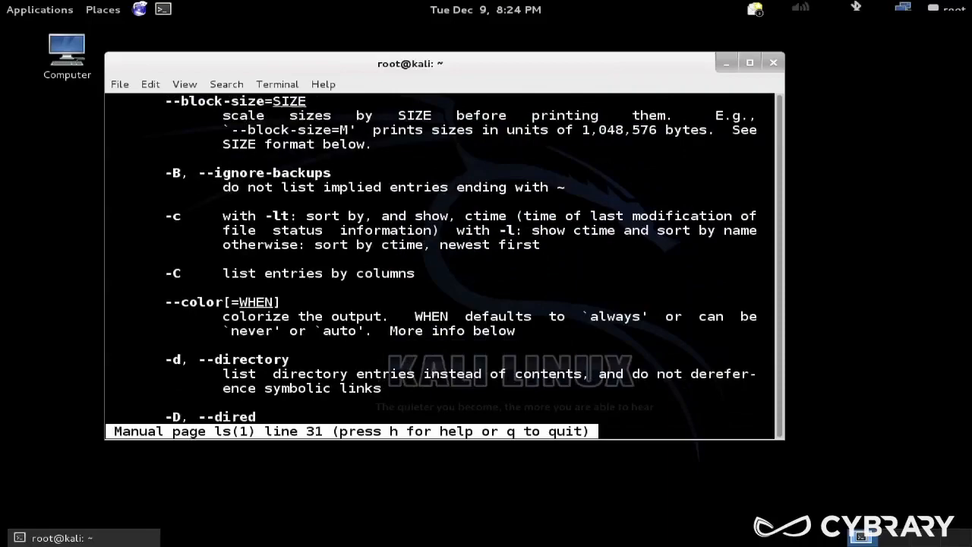
{"action": "scroll", "scroll_direction": "down", "scroll_amount": 3}
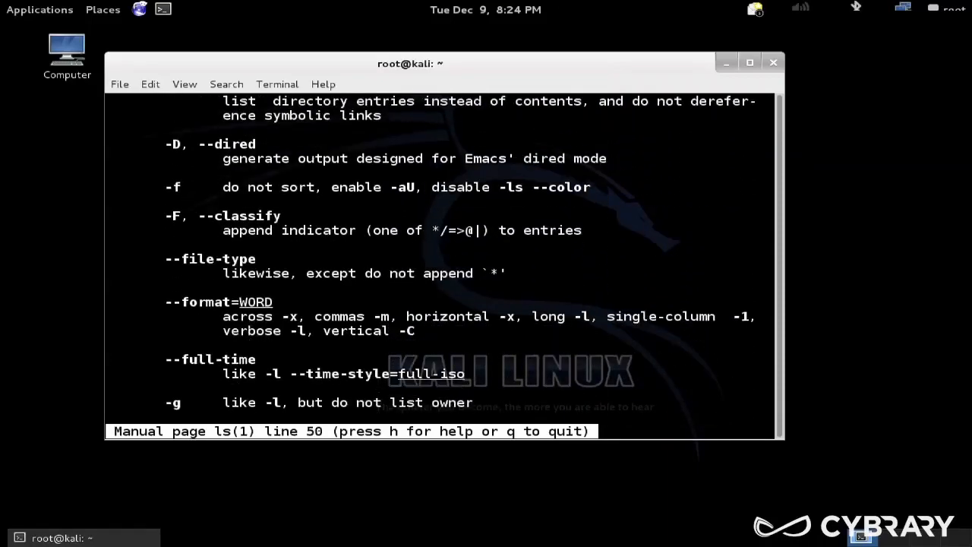
{"action": "scroll", "scroll_direction": "down", "scroll_amount": 3}
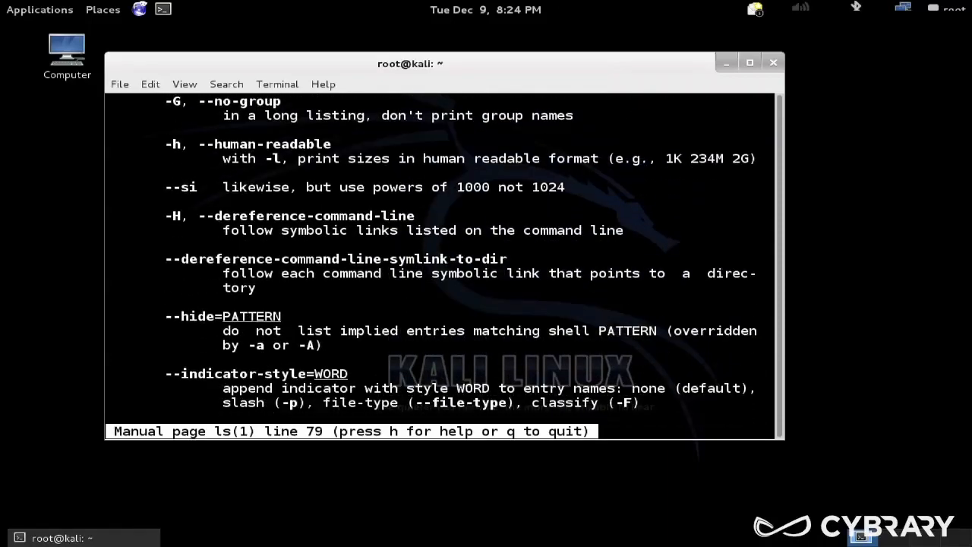
{"action": "scroll", "scroll_direction": "down", "scroll_amount": 3}
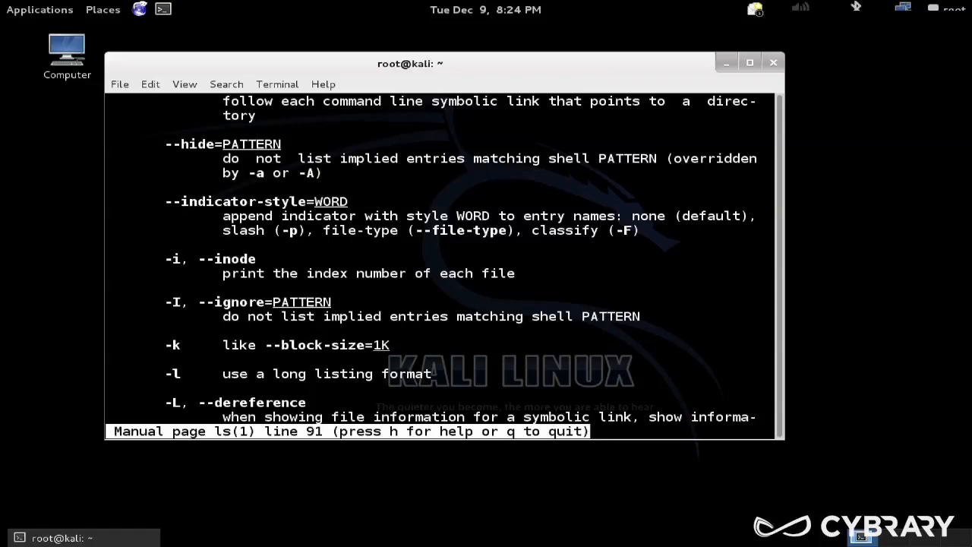
{"action": "key", "text": "q"}
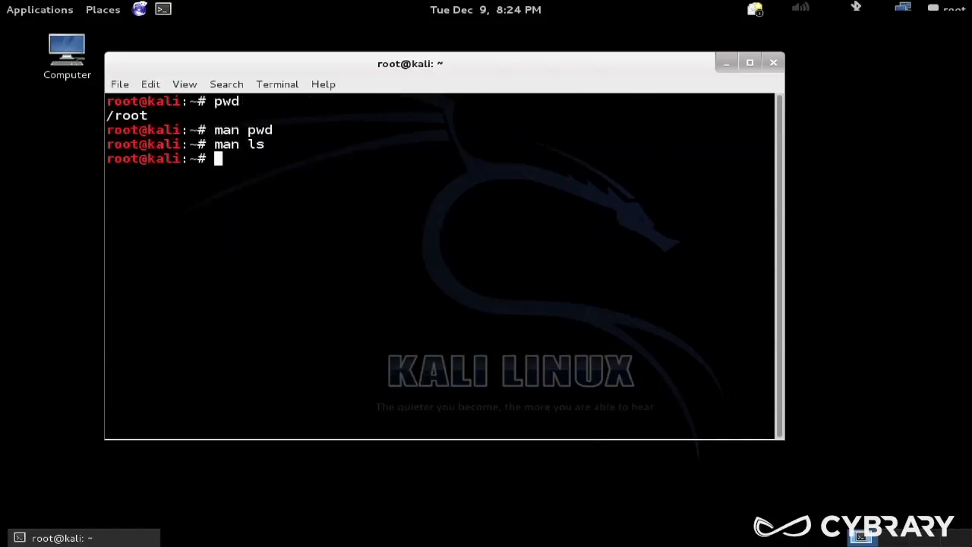
List the contents of the root directory with ls /
{"action": "type", "text": "ls /"}
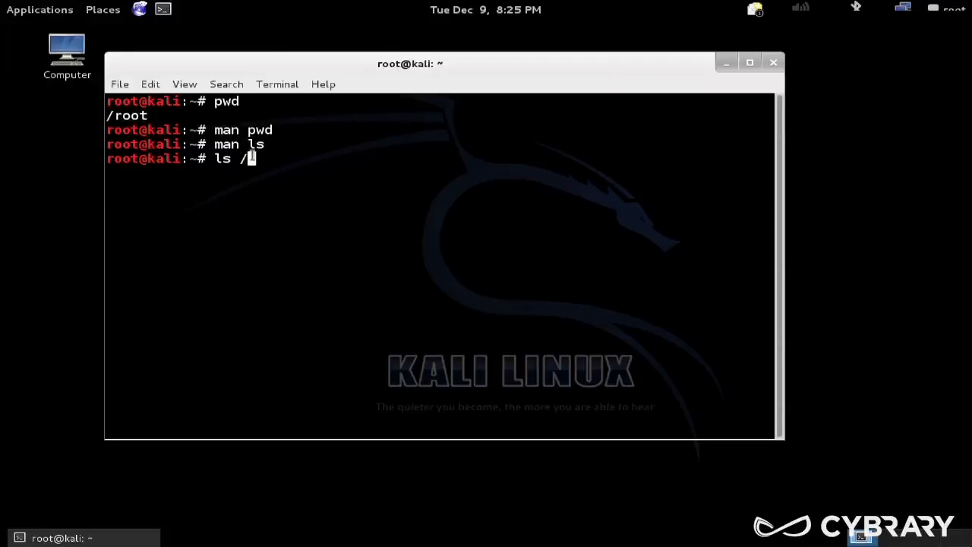
{"action": "key", "text": "Return"}
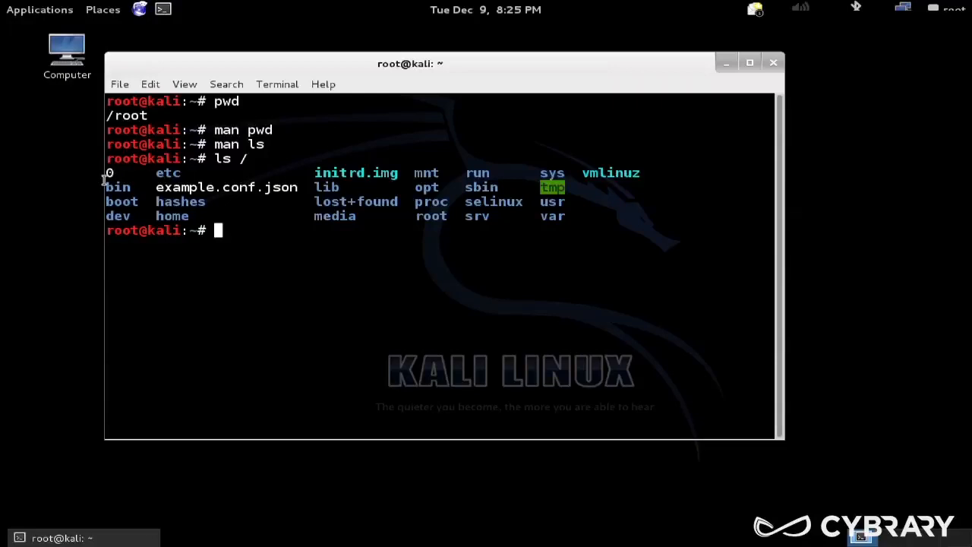
{"action": "double_click", "coordinate": [431, 216]}
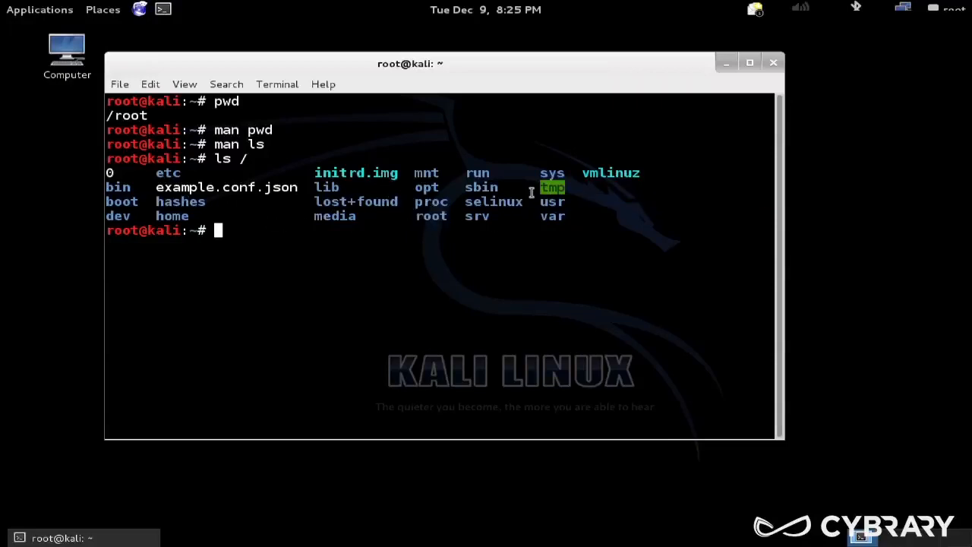
{"action": "mouse_move", "coordinate": [410, 201]}
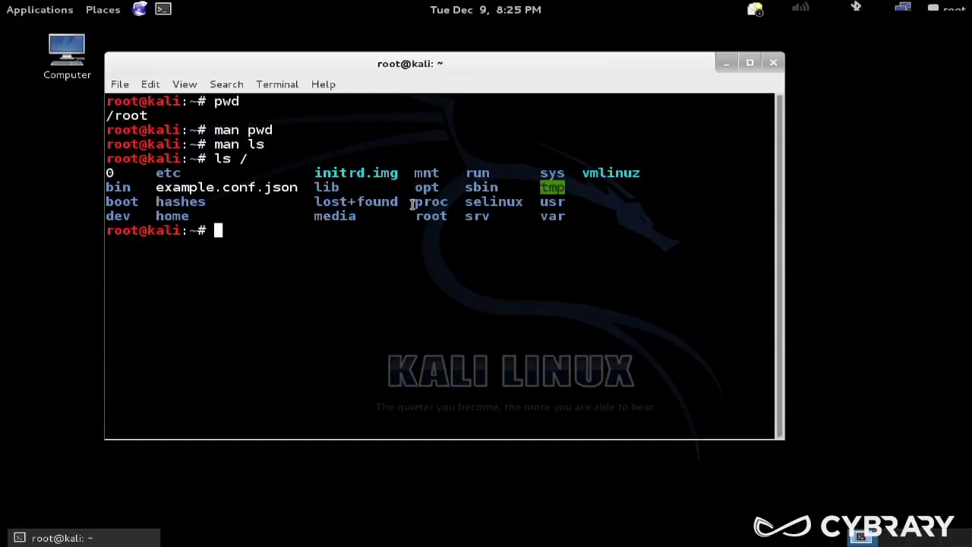
{"action": "mouse_move", "coordinate": [210, 216]}
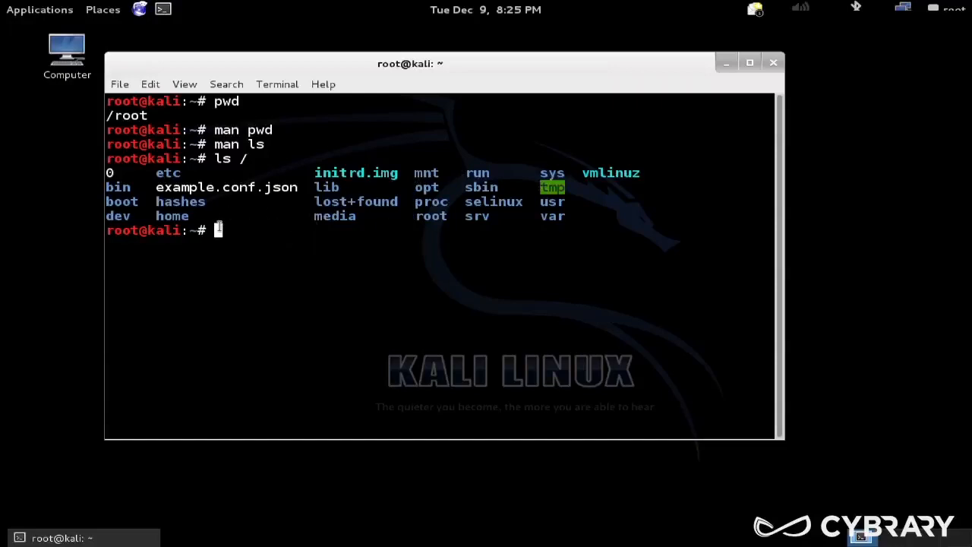
List all root entries including hidden . and .. with ls -a /
{"action": "type", "text": "ls"}
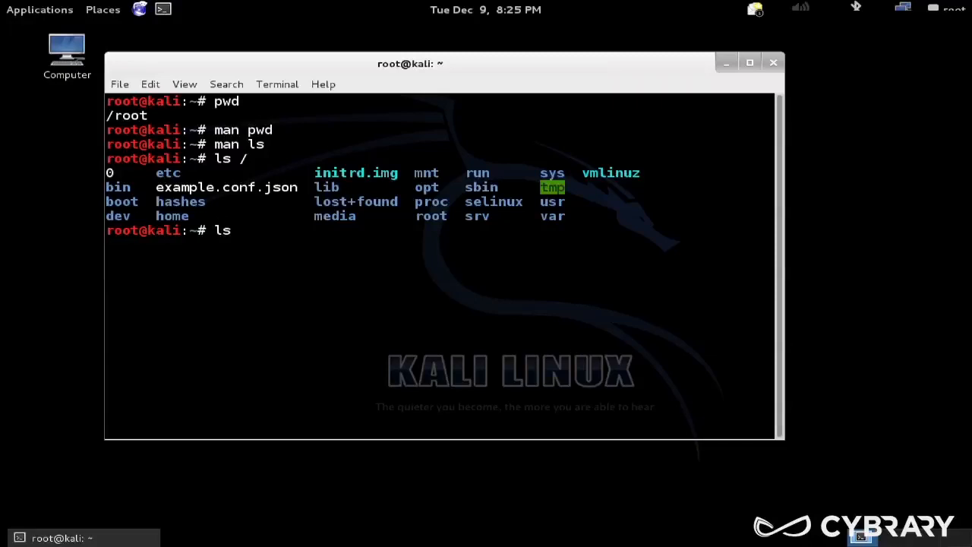
{"action": "type", "text": "-a /"}
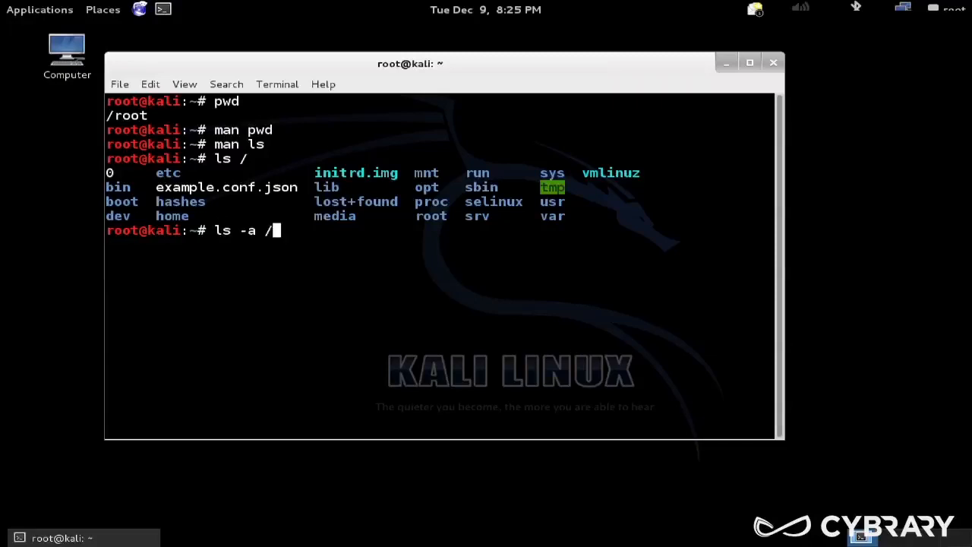
{"action": "key", "text": "Return"}
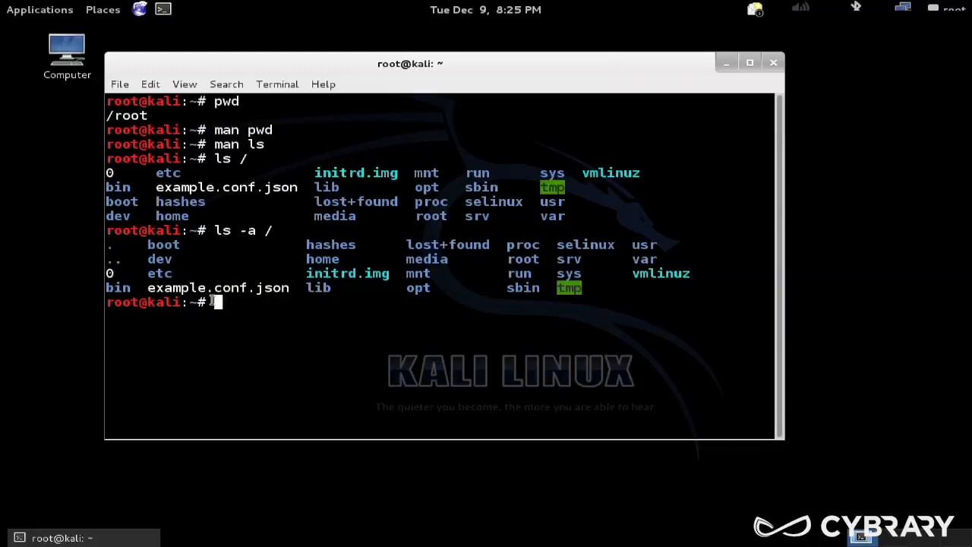
{"action": "type", "text": "ls -a /"}
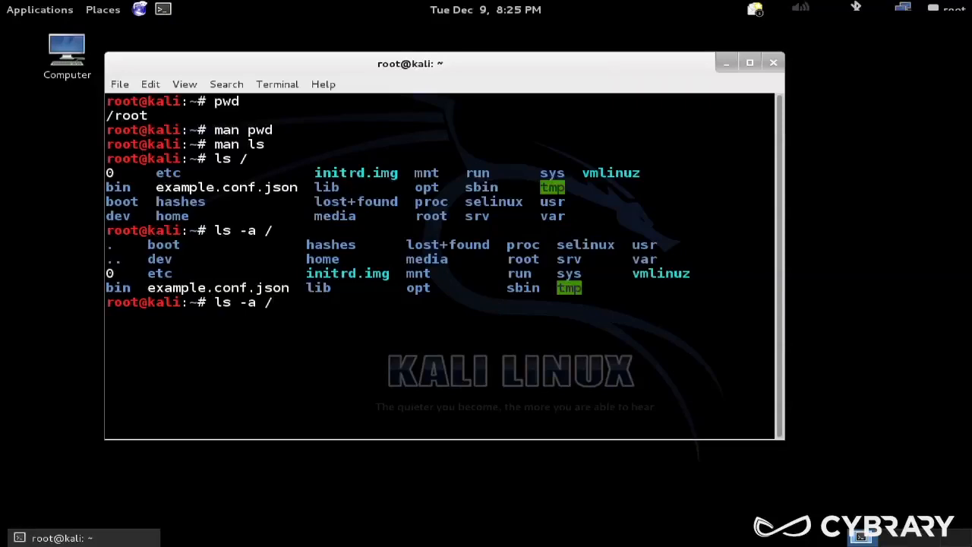
Run ls -l / and review the long-format output, highlighting the first entry's link count
{"action": "type", "text": "l"}
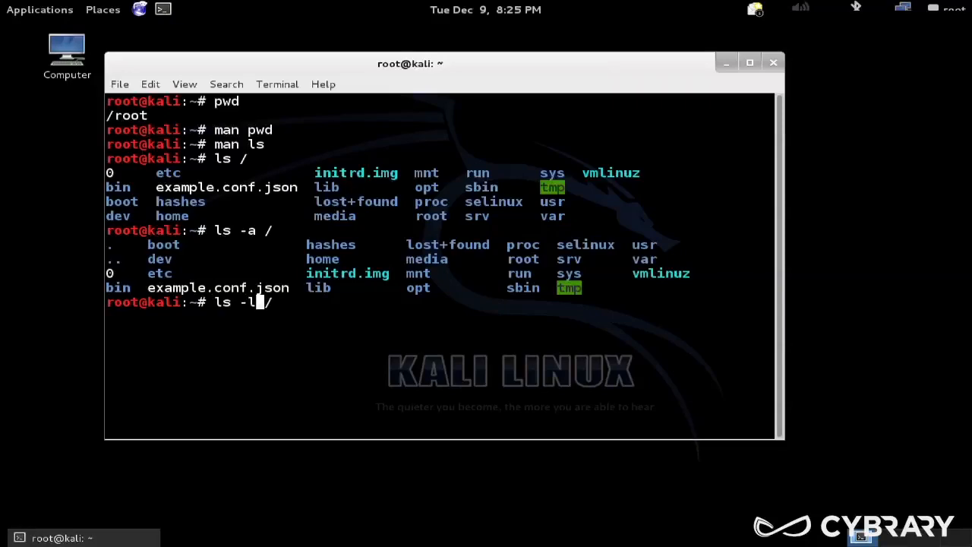
{"action": "key", "text": "Return"}
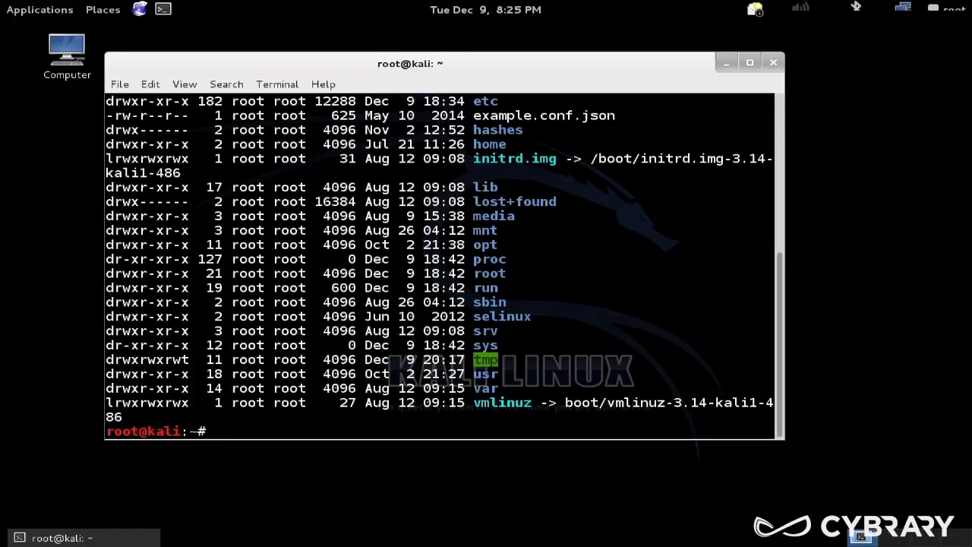
{"action": "scroll", "scroll_direction": "up", "scroll_amount": 3}
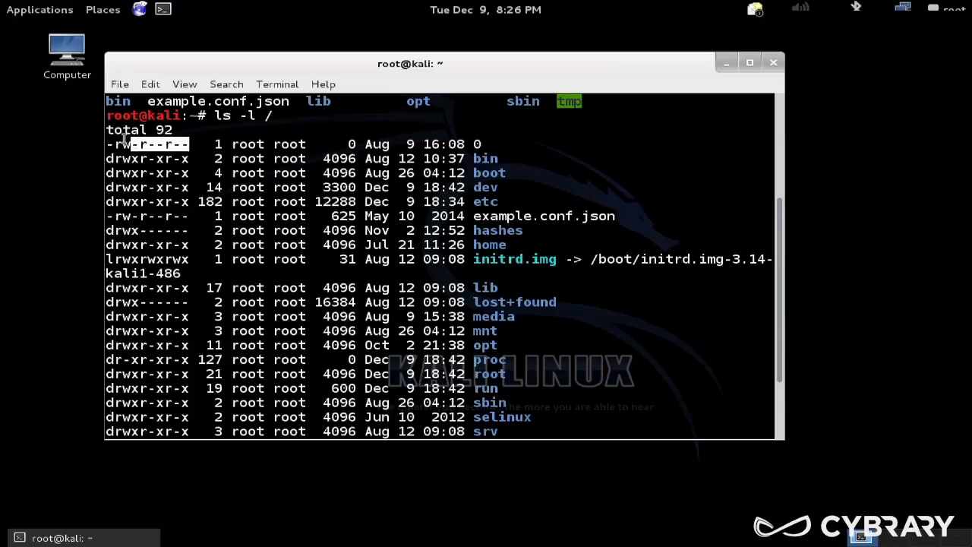
{"action": "mouse_move", "coordinate": [93, 135]}
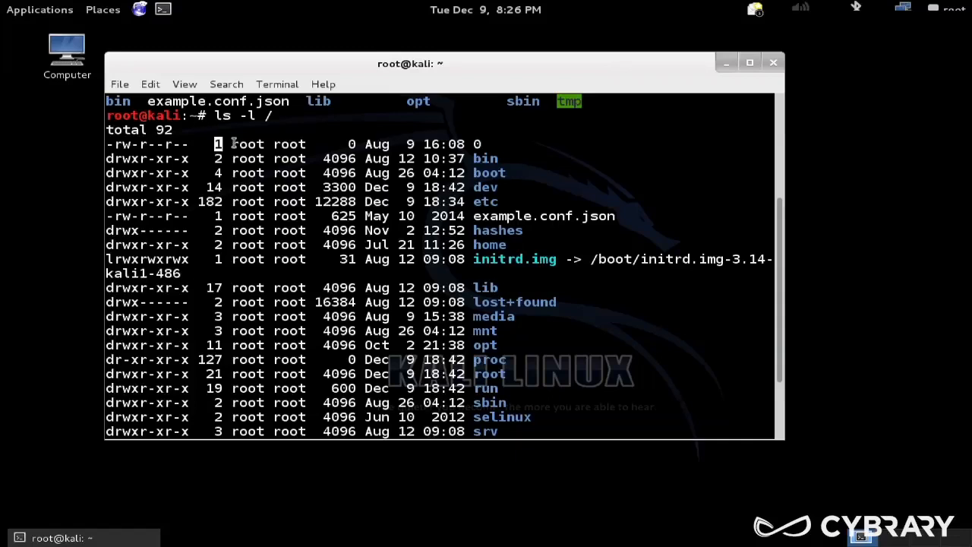
{"action": "double_click", "coordinate": [247, 143]}
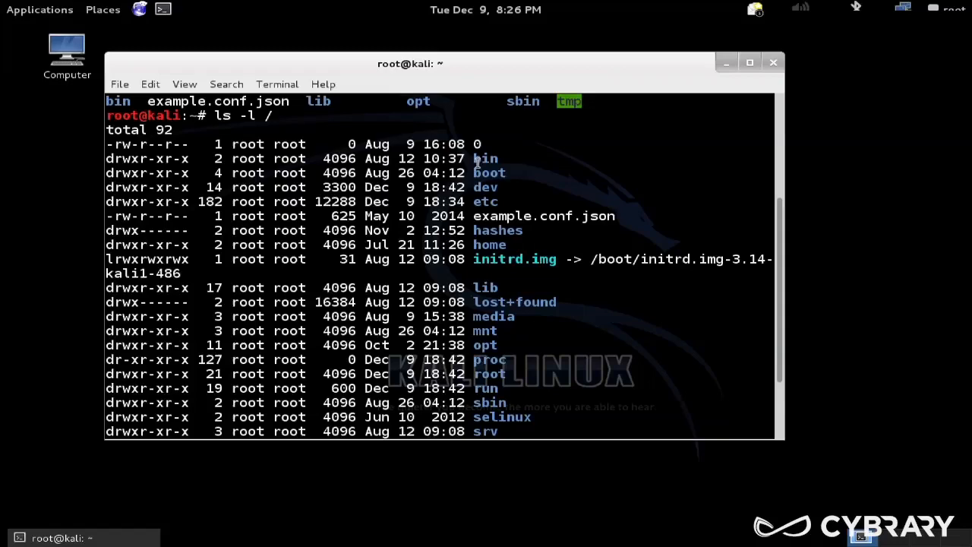
{"action": "mouse_move", "coordinate": [383, 304]}
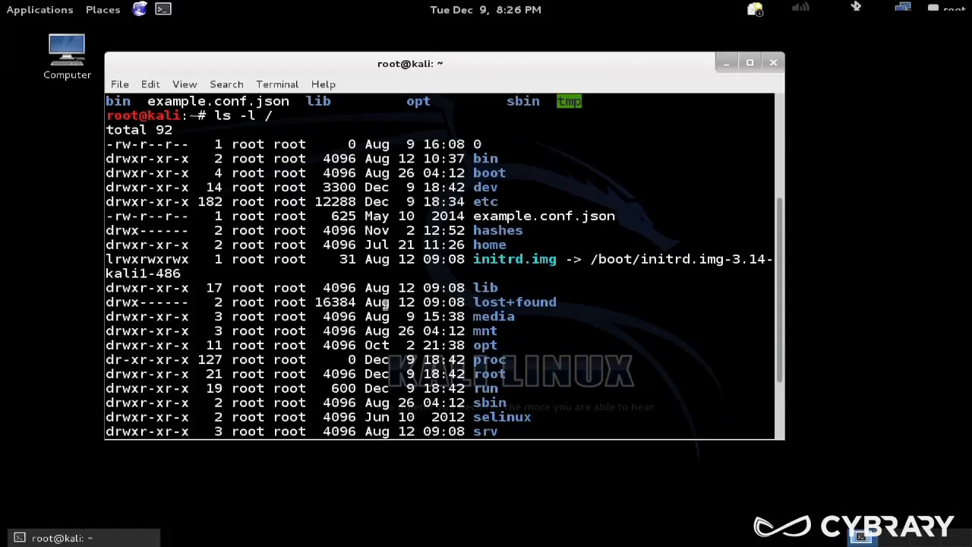
{"action": "scroll", "scroll_direction": "down", "scroll_amount": 3}
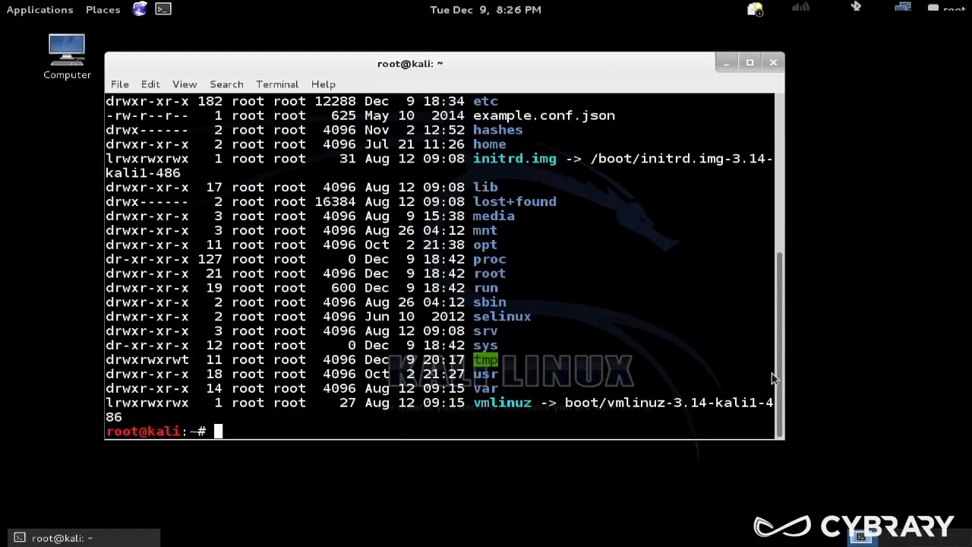
Confirm the working directory is /root with pwd, then change into / with cd /
{"action": "type", "text": "pwd"}
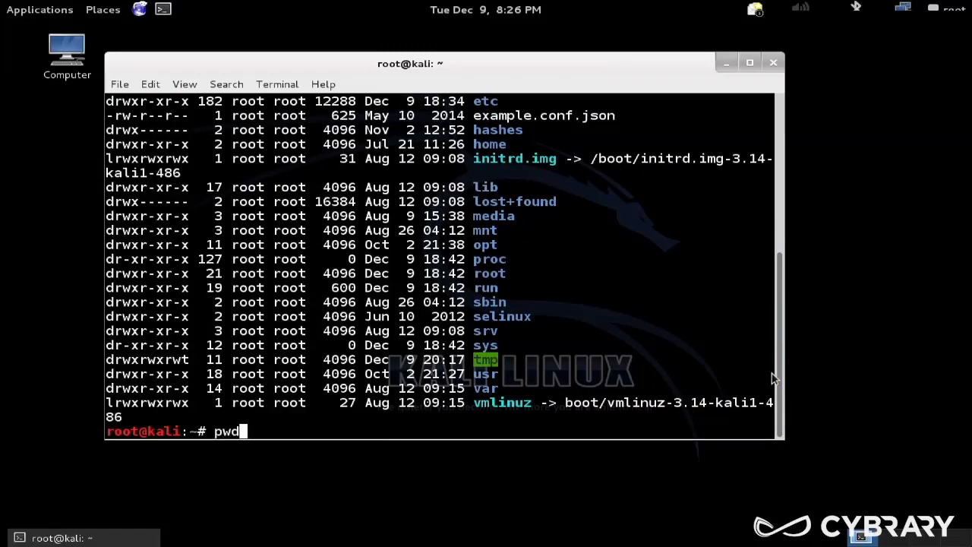
{"action": "key", "text": "Return"}
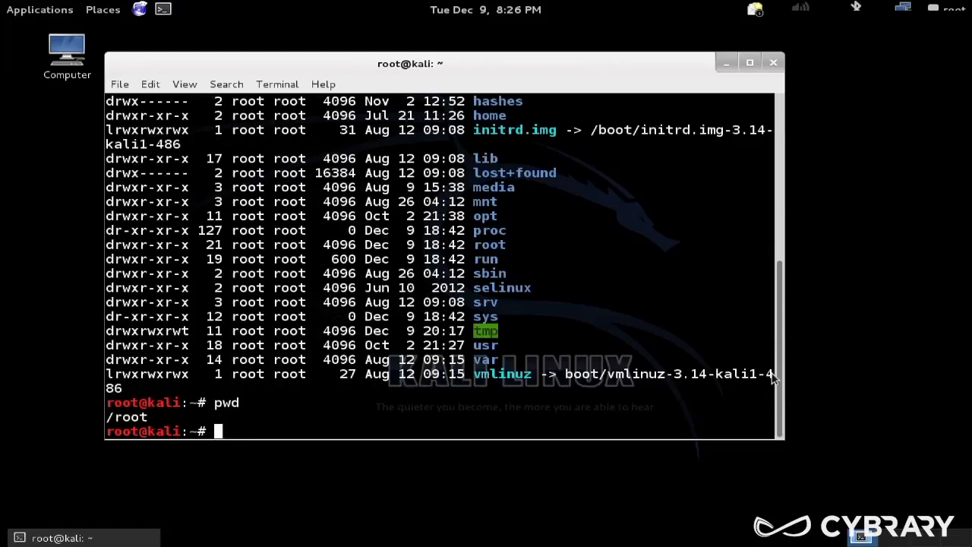
{"action": "type", "text": "cd"}
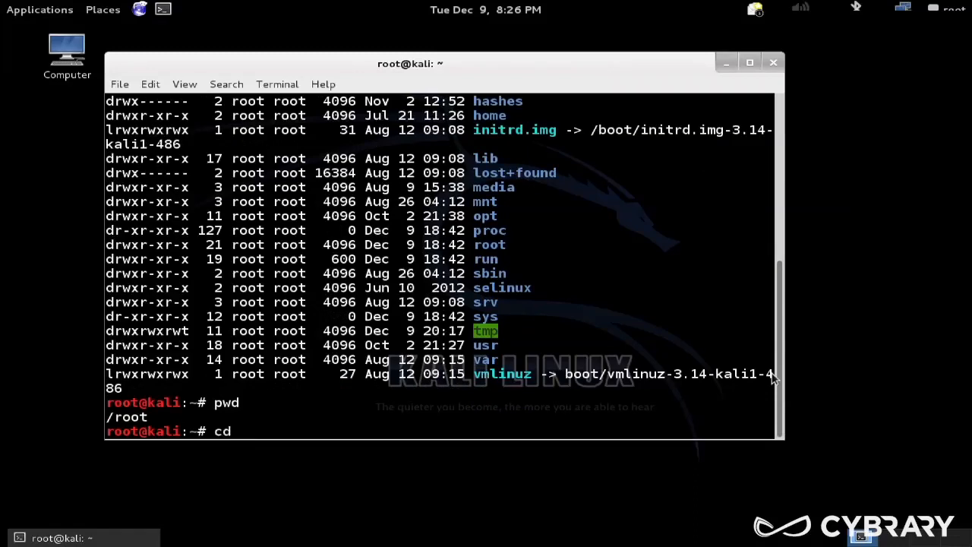
{"action": "type", "text": "/"}
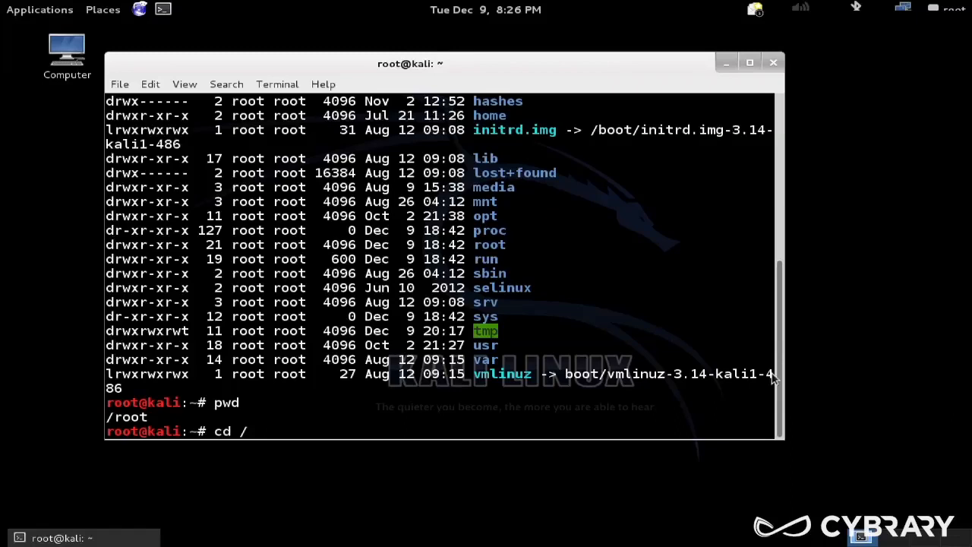
{"action": "key", "text": "Return"}
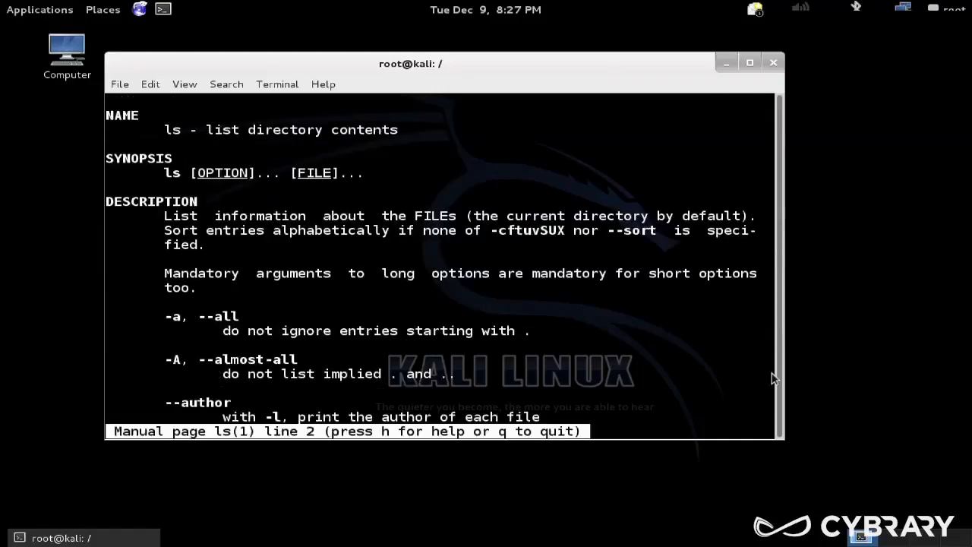
Scroll the ls manual page and quit back to the prompt in /
{"action": "scroll", "scroll_direction": "down", "scroll_amount": 3}
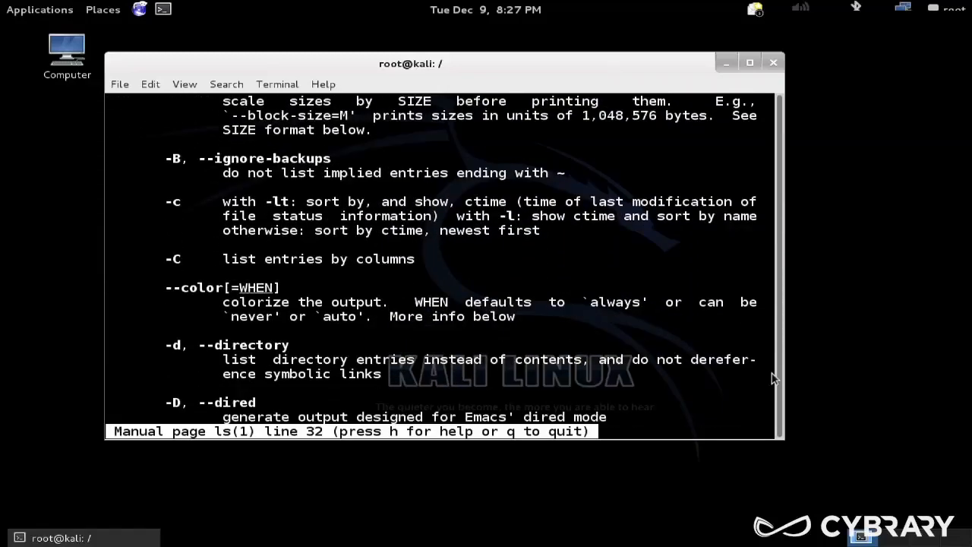
{"action": "key", "text": "q"}
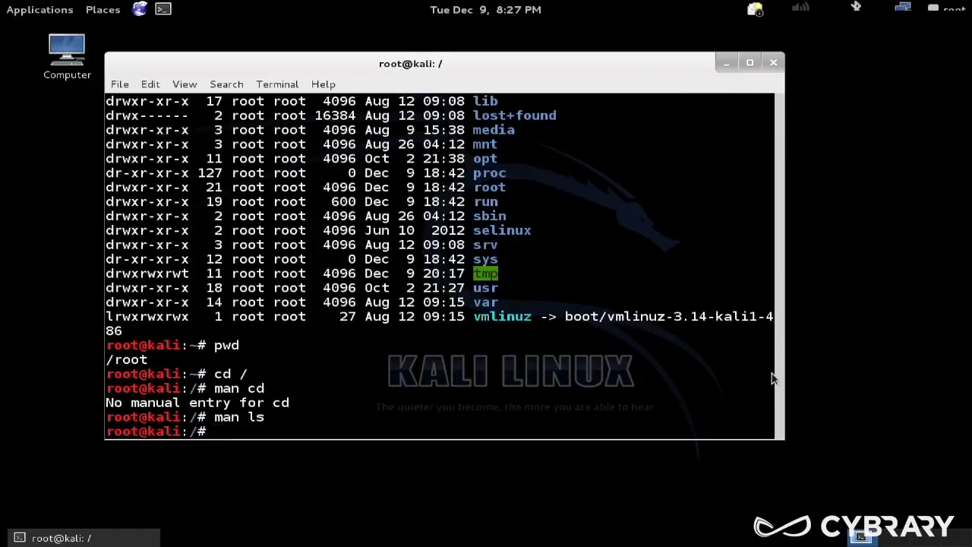
Change into /root, then move up to its parent with cd .. and confirm it is /
{"action": "type", "text": "cd /"}
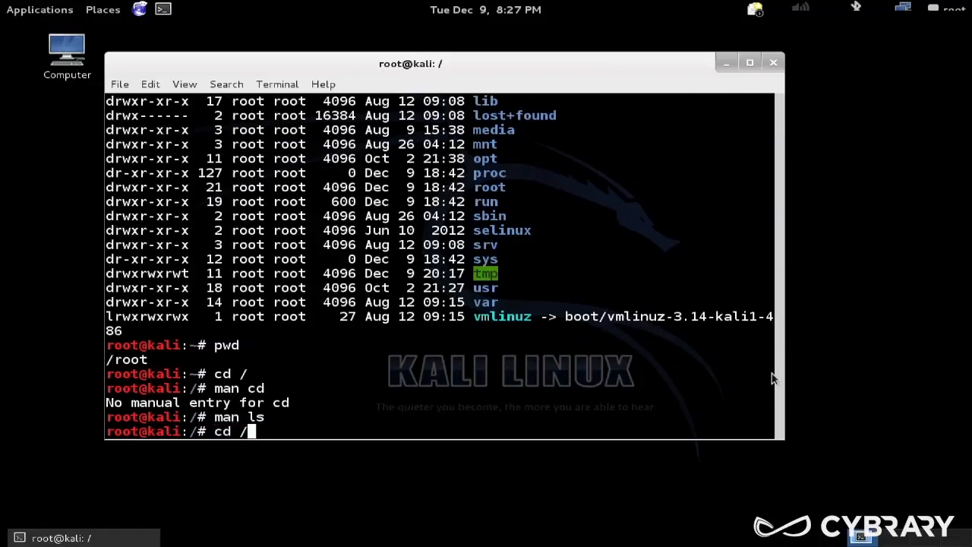
{"action": "key", "text": "Return"}
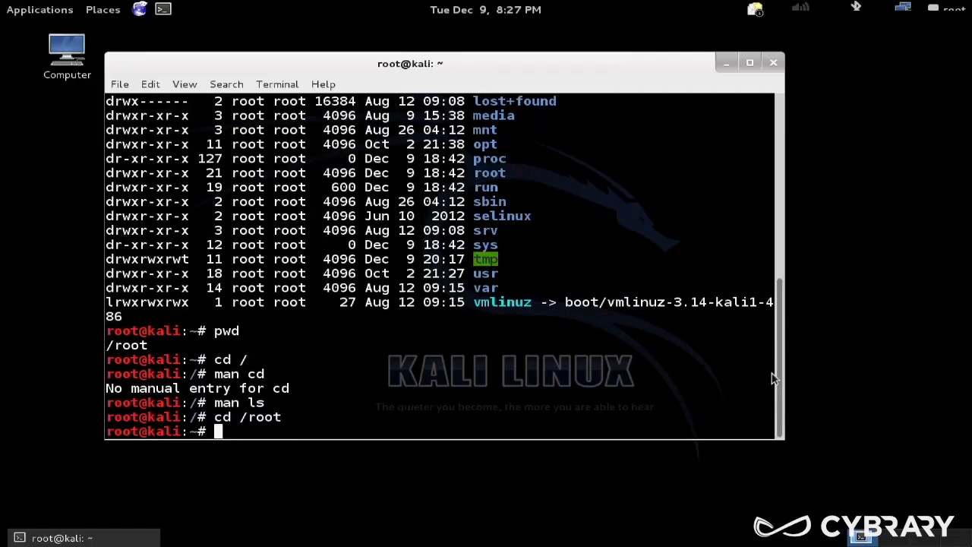
{"action": "type", "text": "cd"}
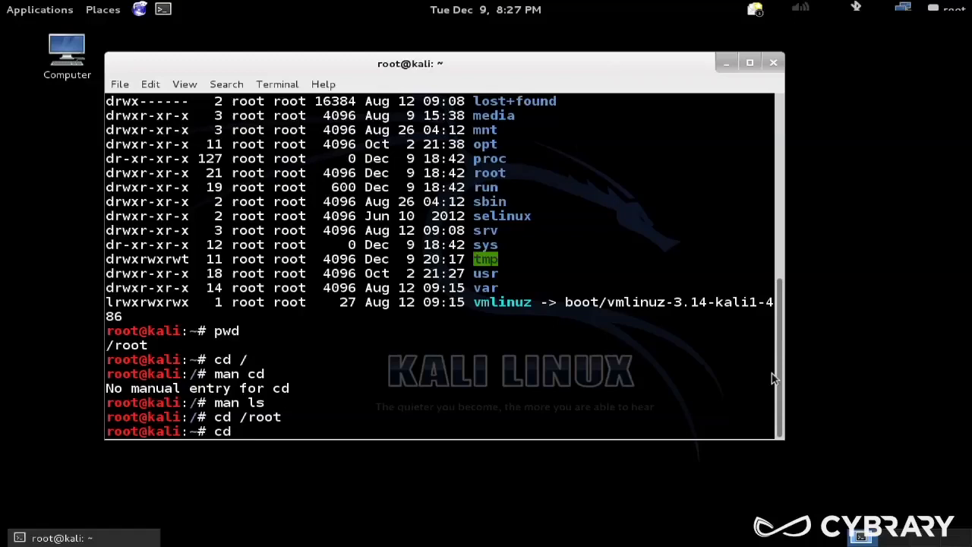
{"action": "type", "text": ".."}
{"action": "type", "text": "pwd"}
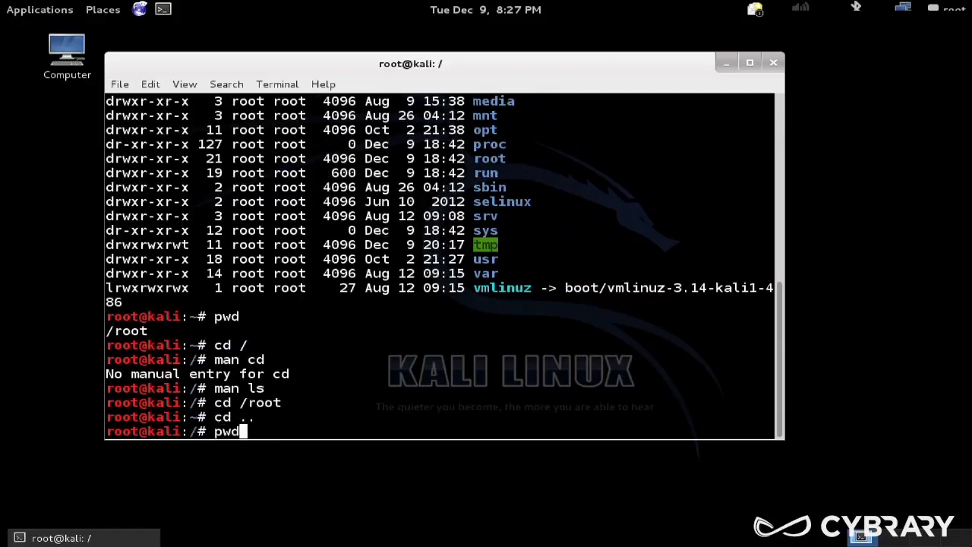
{"action": "key", "text": "Return"}
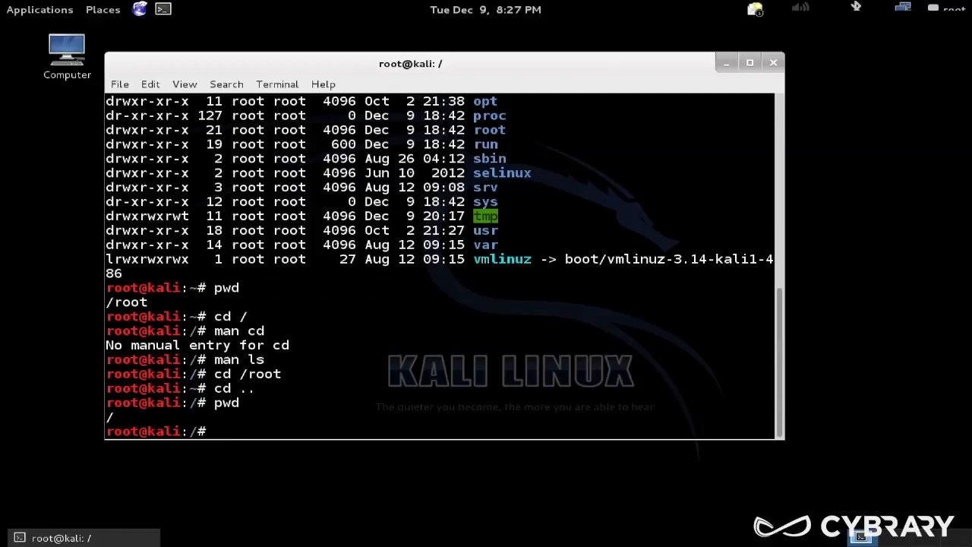
Return to the /root directory with cd /root
{"action": "type", "text": "cd /"}
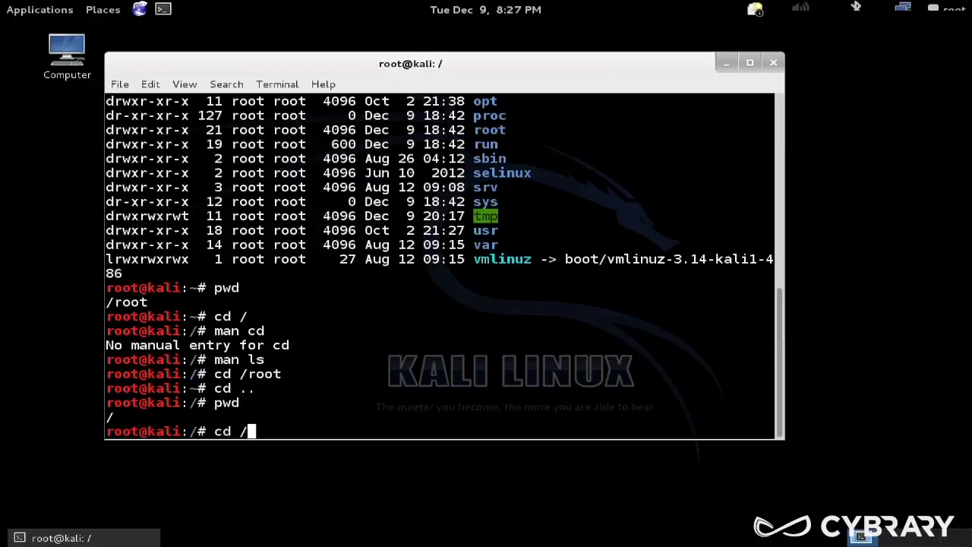
{"action": "key", "text": "Return"}
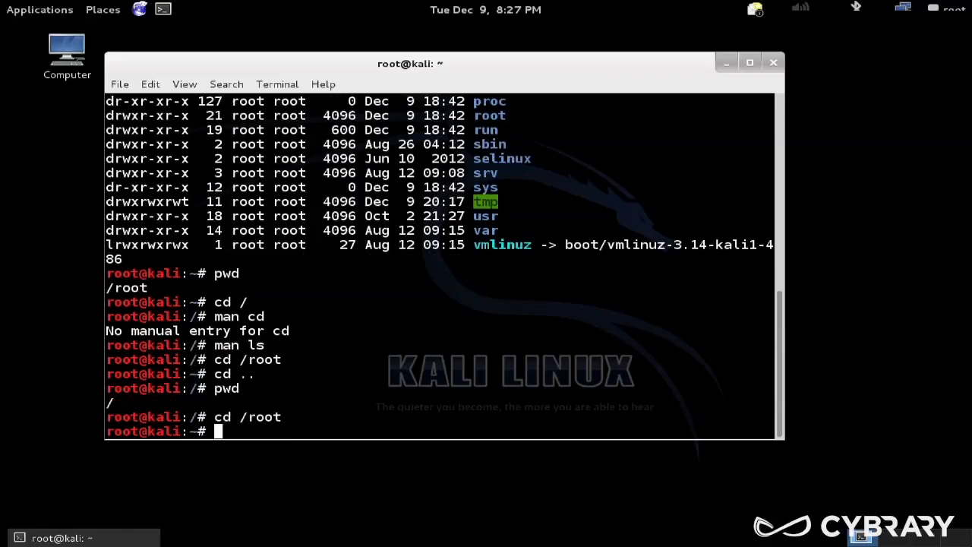
Enter the Desktop folder, then type the relative command cd ../../etc without running it
{"action": "type", "text": "cd Desktop/"}
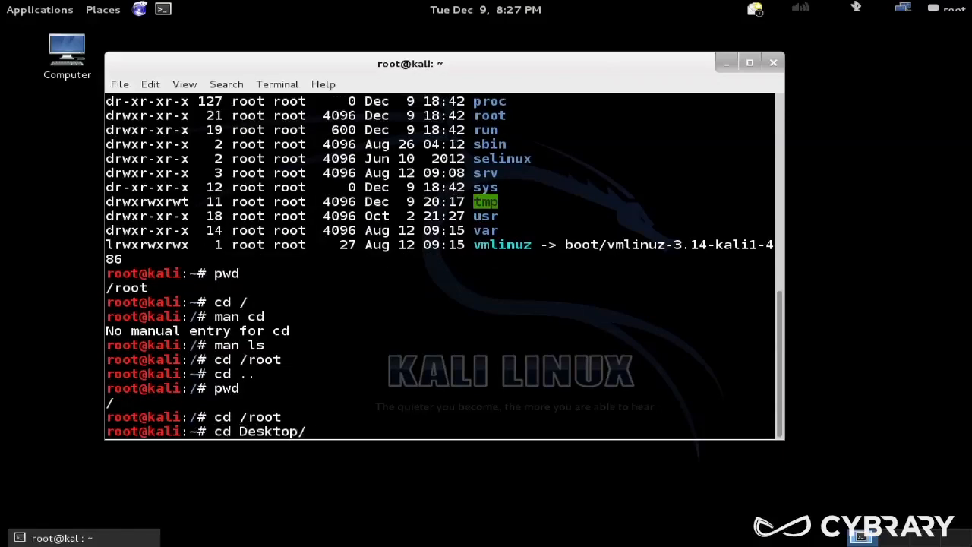
{"action": "key", "text": "Return"}
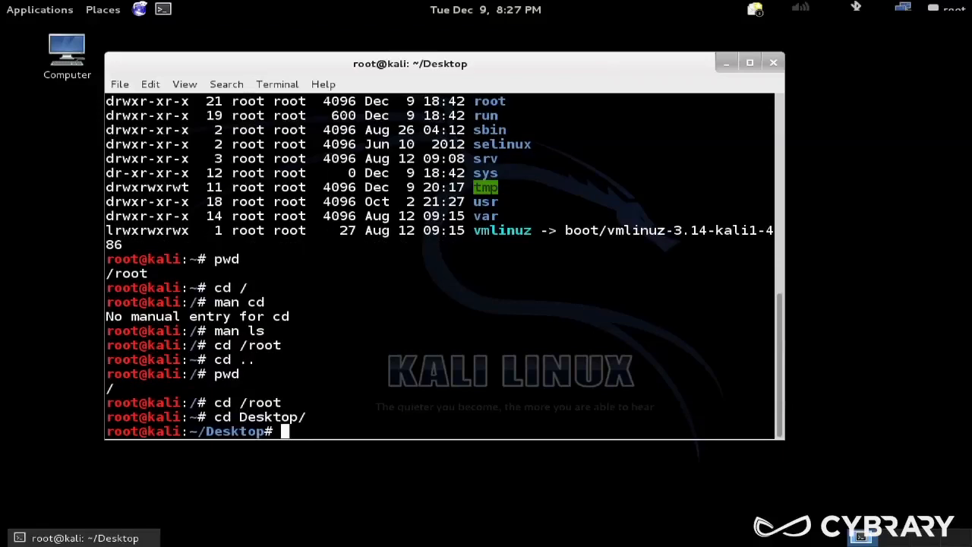
{"action": "type", "text": "cd"}
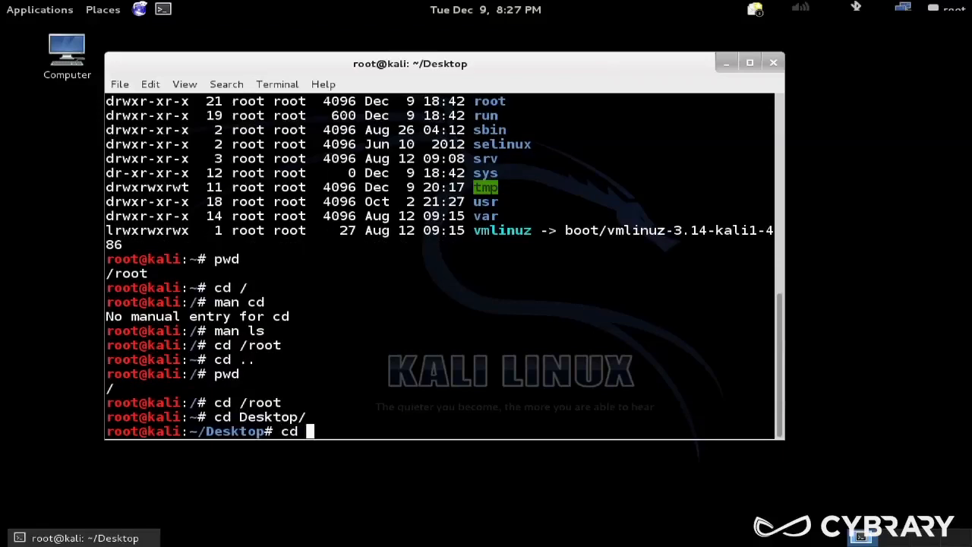
{"action": "type", "text": "../../"}
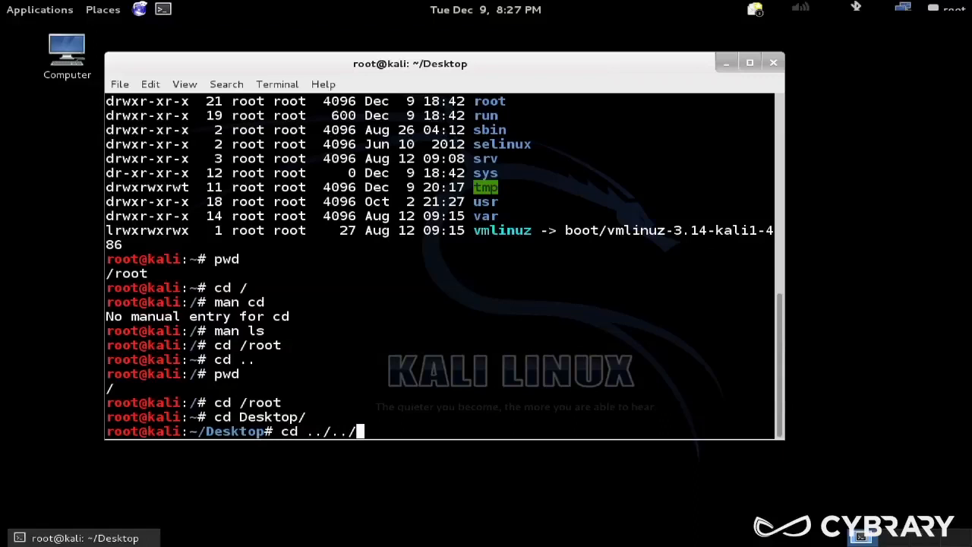
{"action": "type", "text": "etc"}
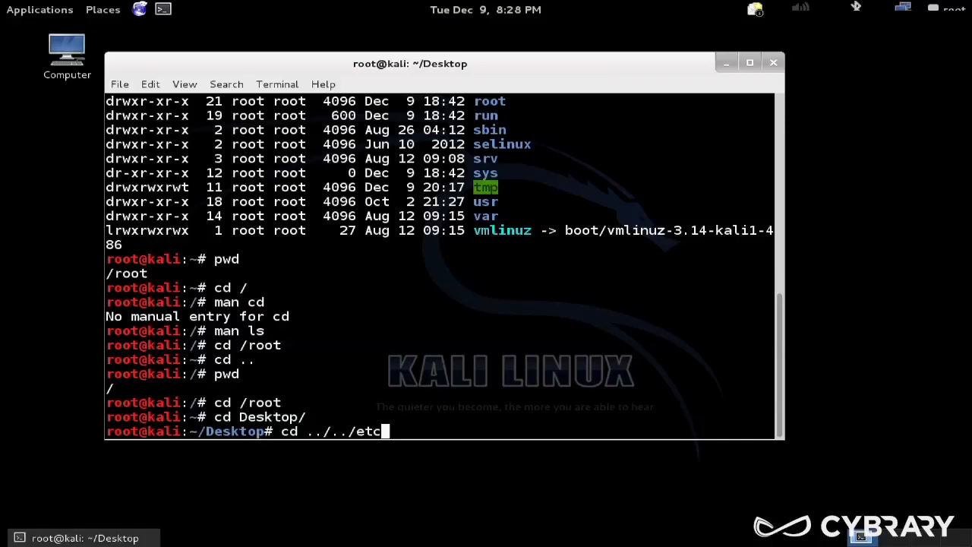
Highlight etc in the earlier root listing, then run cd ../../etc to move into /etc
{"action": "scroll", "scroll_direction": "up", "scroll_amount": 3}
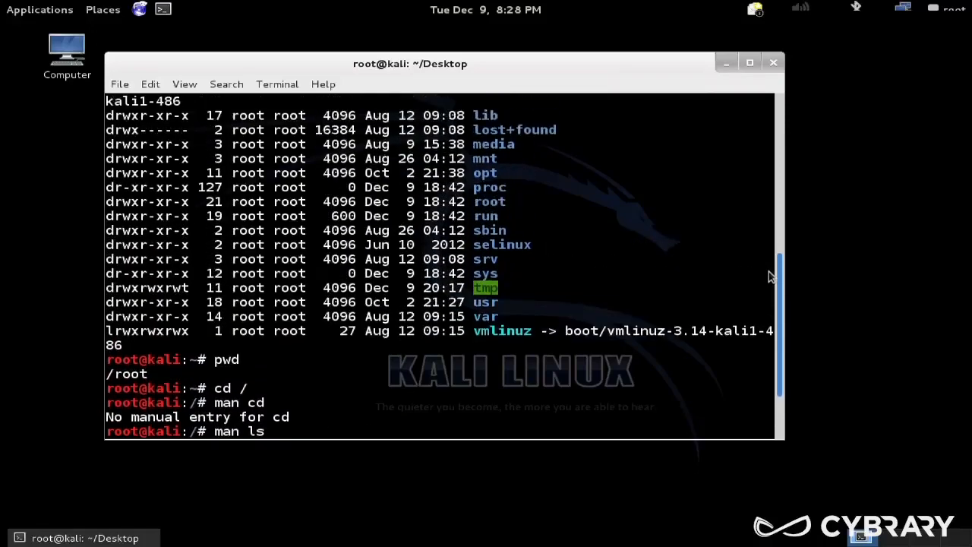
{"action": "scroll", "scroll_direction": "up", "scroll_amount": 3}
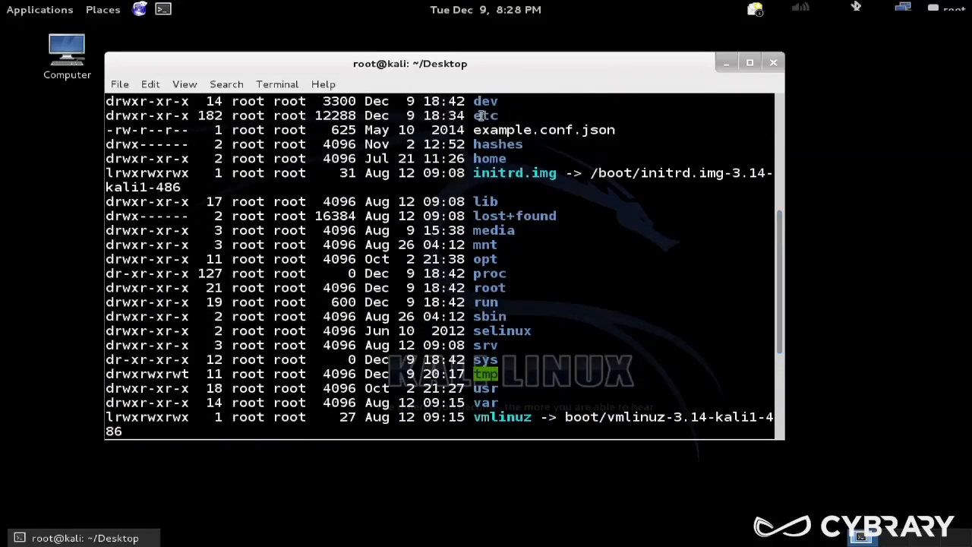
{"action": "double_click", "coordinate": [487, 116]}
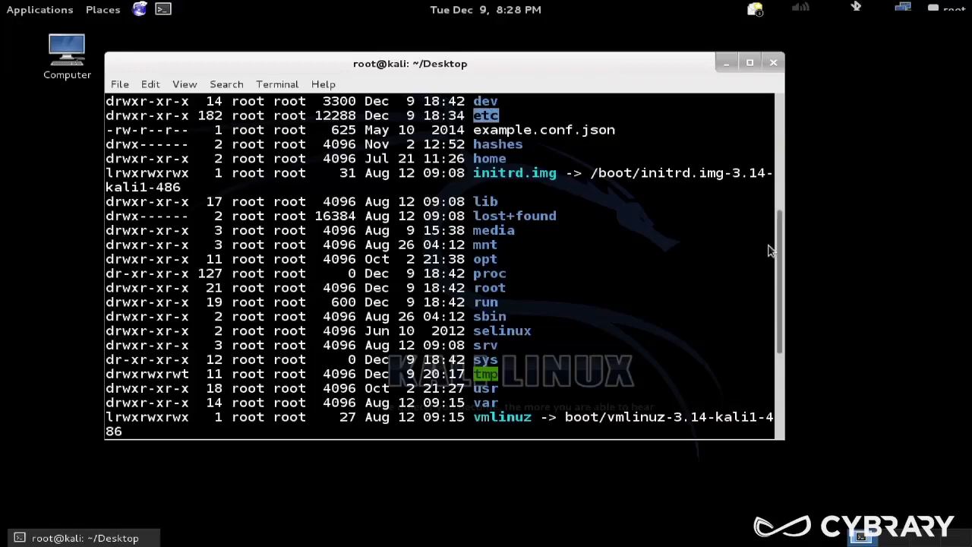
{"action": "key", "text": "Return"}
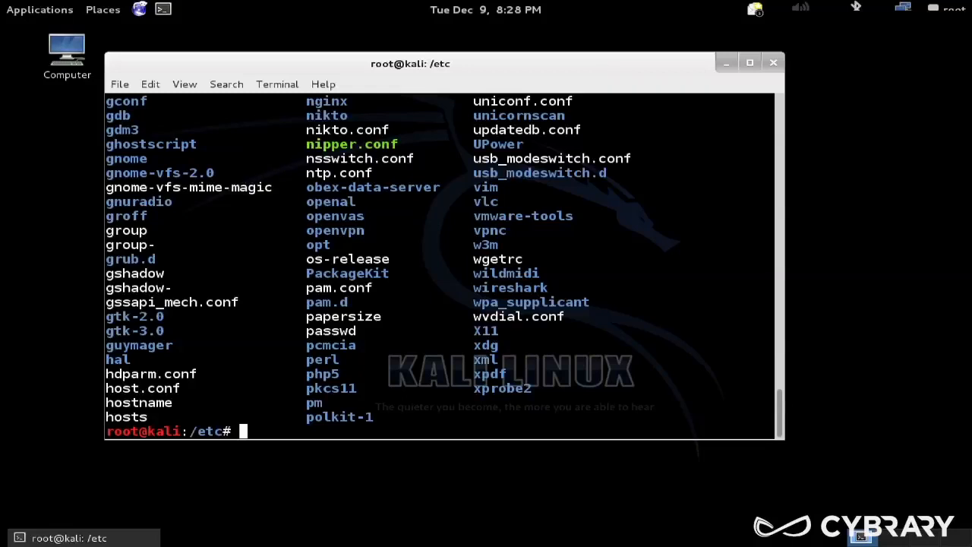
Change into /root with cd /root, then enter cd /home to move to the home directory
{"action": "type", "text": "cd /"}
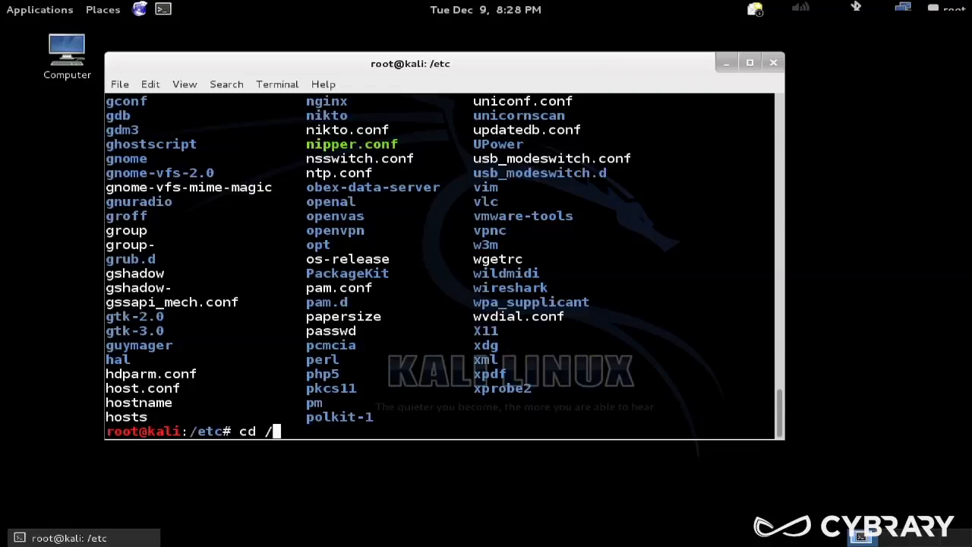
{"action": "type", "text": "root"}
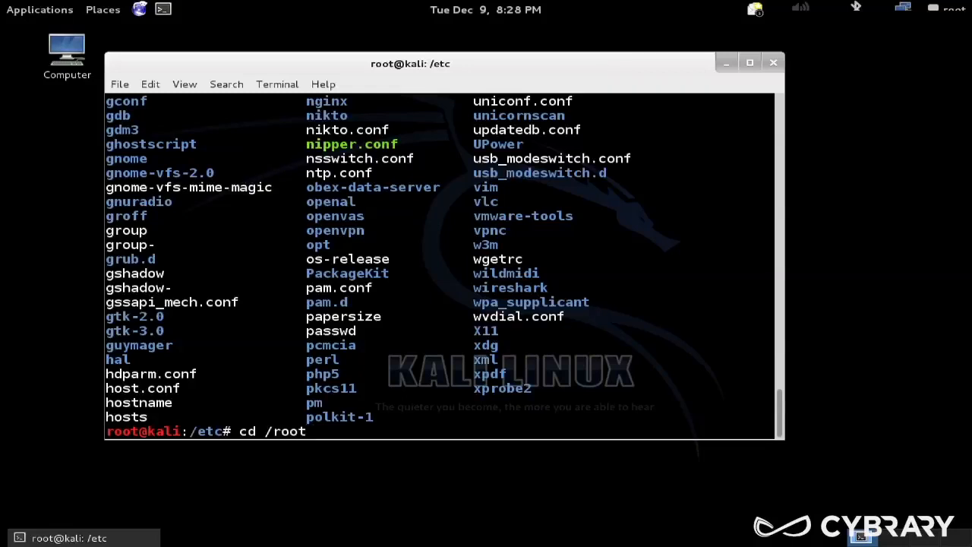
{"action": "key", "text": "Return"}
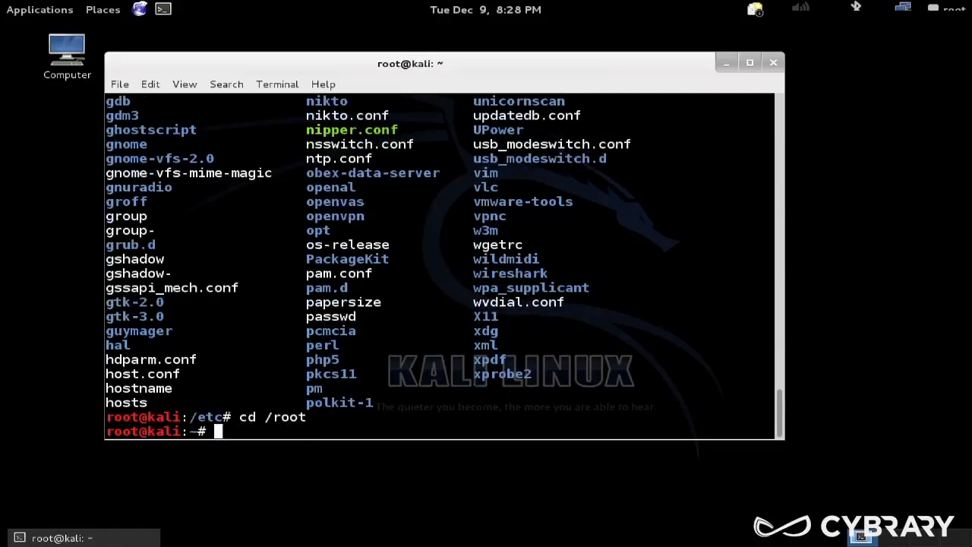
{"action": "type", "text": "cd"}
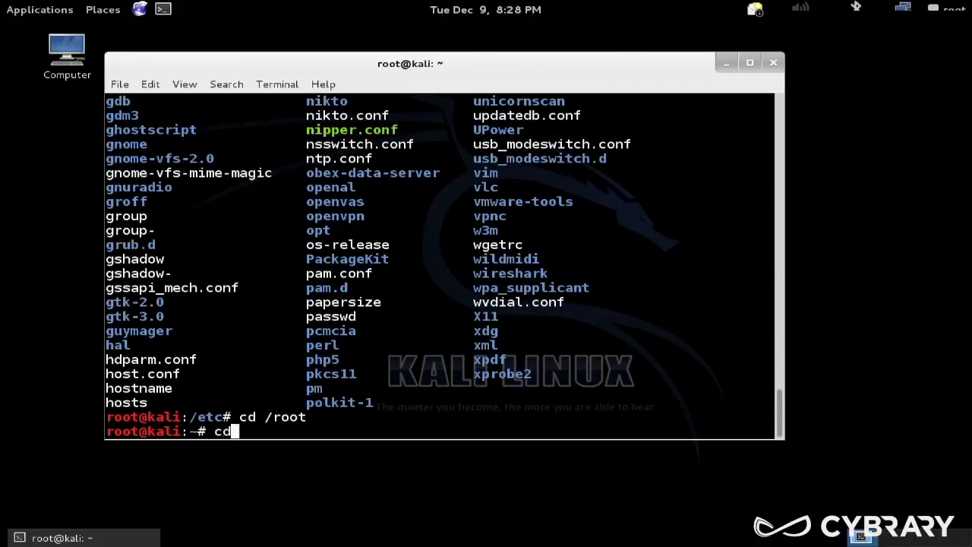
{"action": "type", "text": "/home"}
{"action": "type", "text": "ls"}
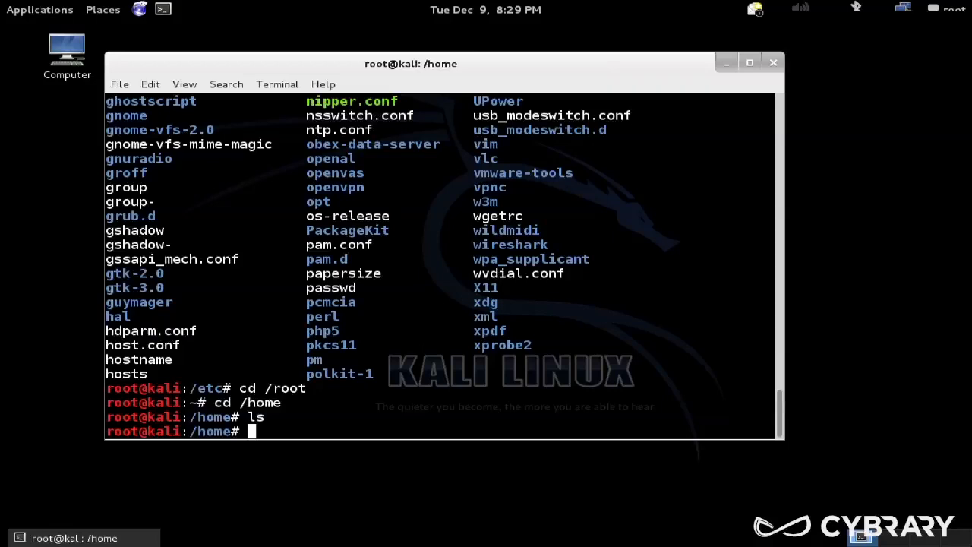
Run cd / to reach the filesystem root, then erase the half-written rm -rf command
{"action": "type", "text": "rm"}
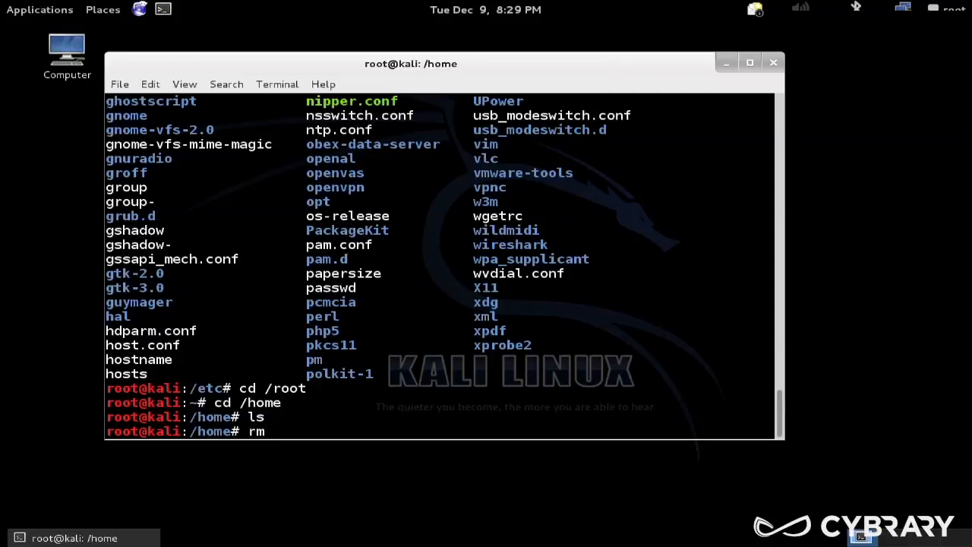
{"action": "type", "text": "cd /"}
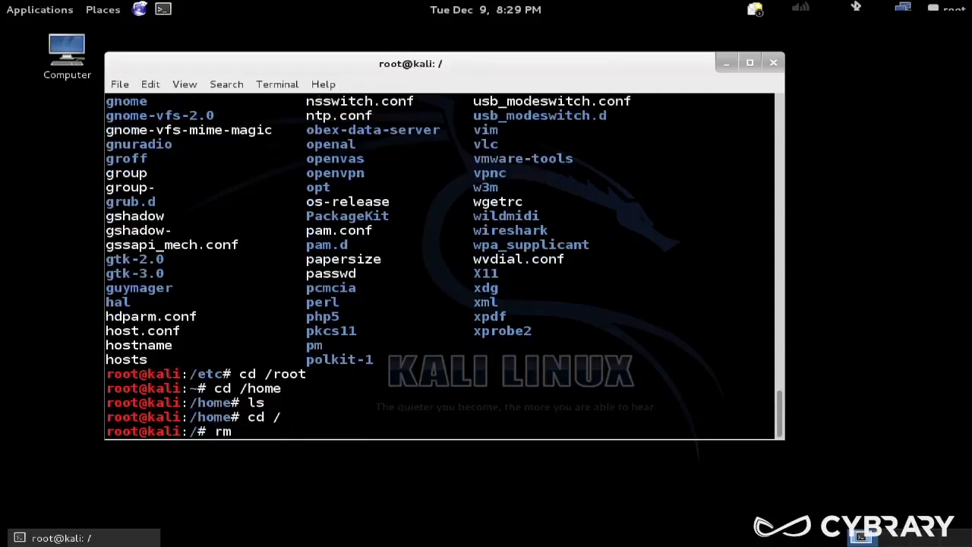
{"action": "type", "text": "-rf"}
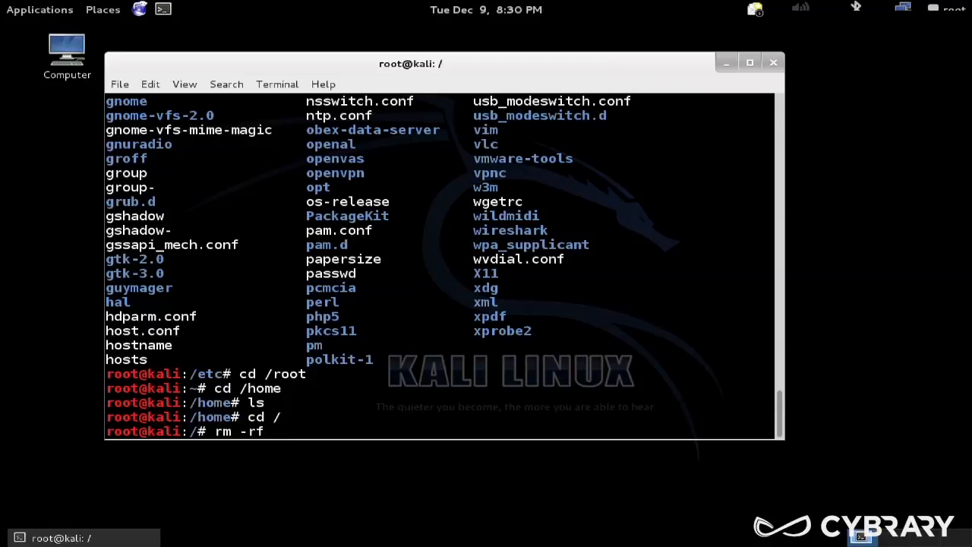
{"action": "key", "text": "BackSpace"}
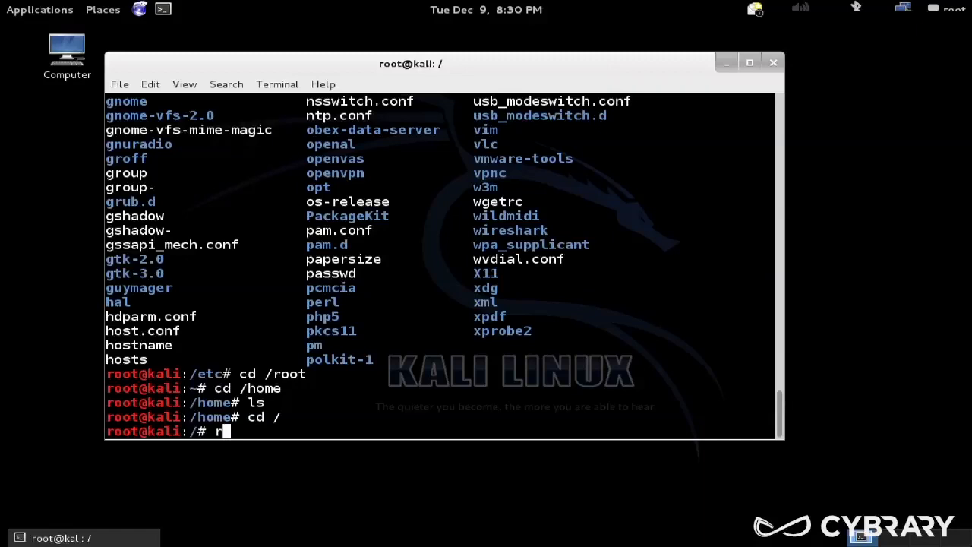
{"action": "key", "text": "BackSpace"}
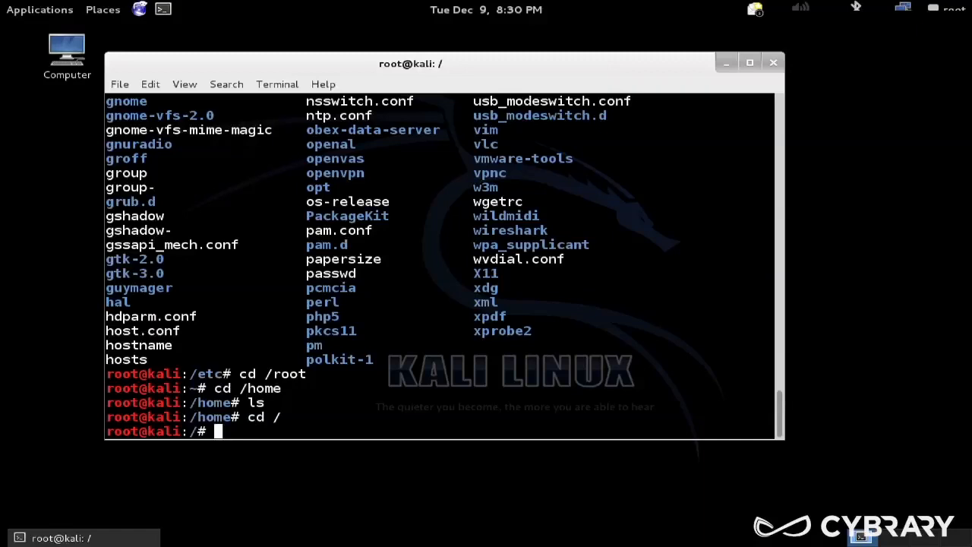
{"action": "mouse_move", "coordinate": [218, 431]}
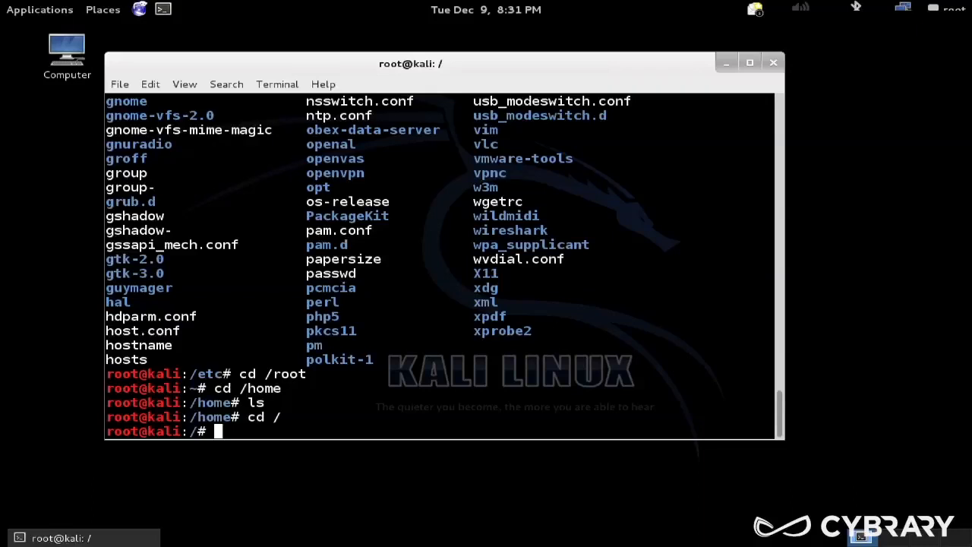
Run adduser georgia to start creating the georgia account
{"action": "type", "text": "addu"}
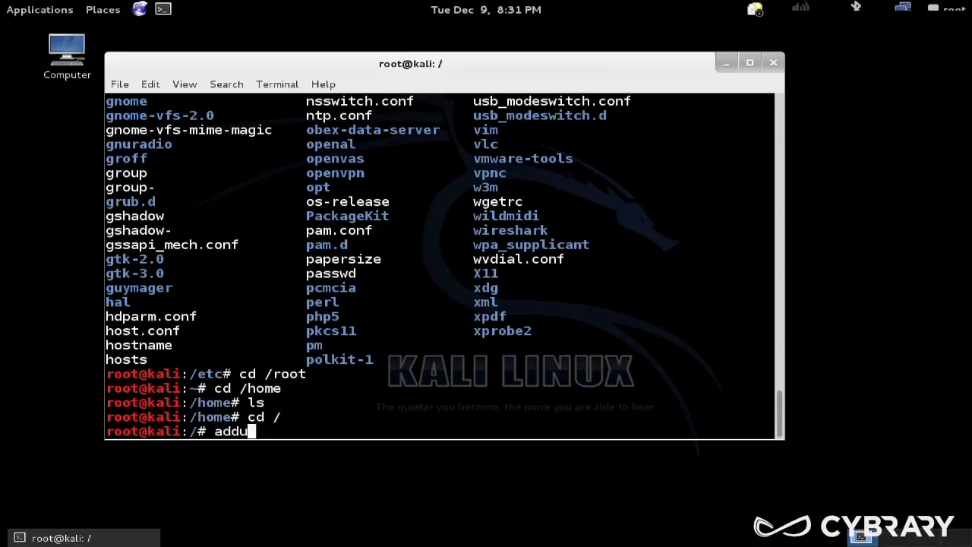
{"action": "type", "text": "ser ge"}
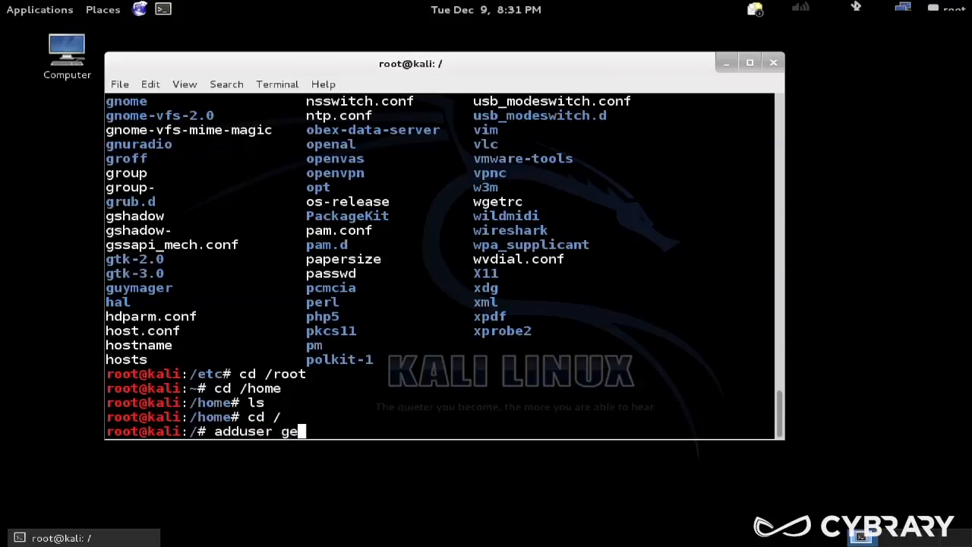
{"action": "type", "text": "orgia"}
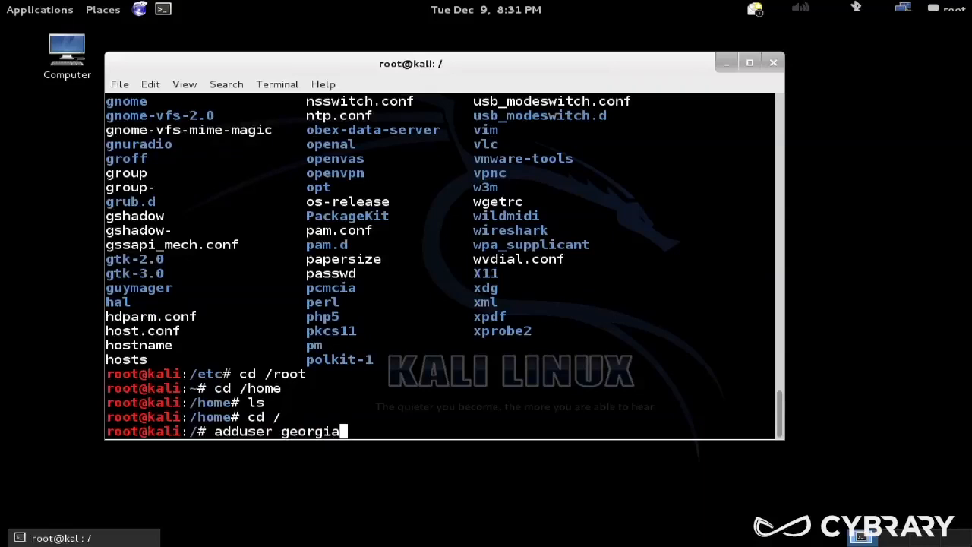
{"action": "key", "text": "Return"}
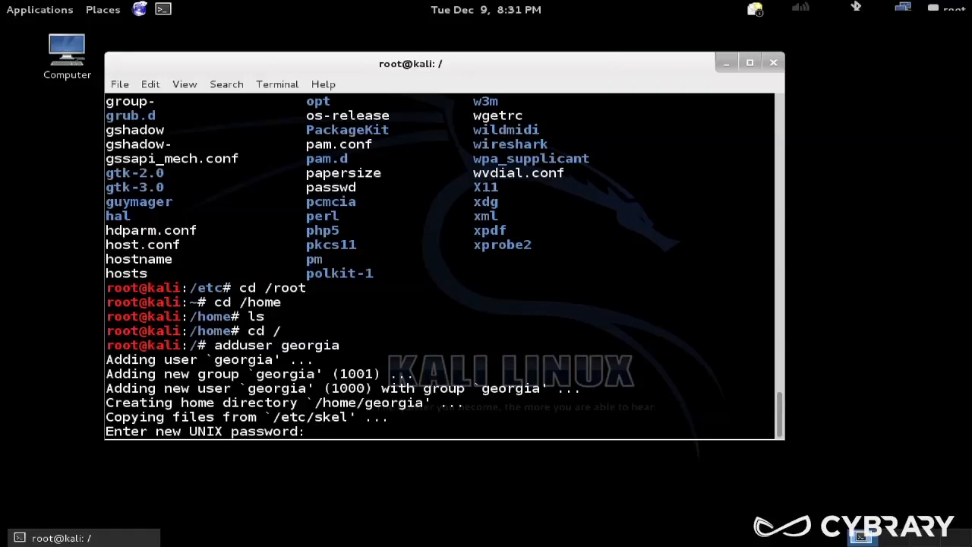
Set and confirm georgia's password, leave full name and other details blank, confirm with Y
{"action": "key", "text": "Return"}
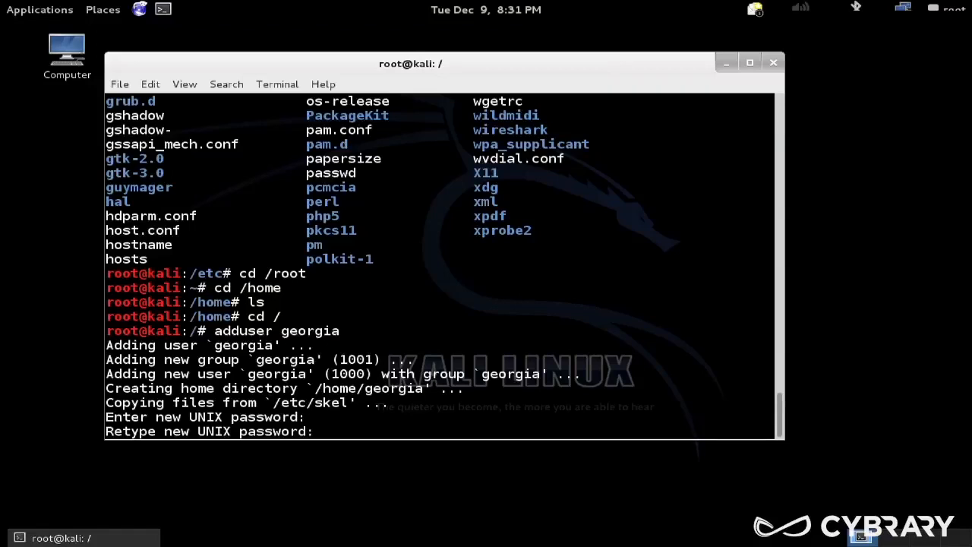
{"action": "key", "text": "Return"}
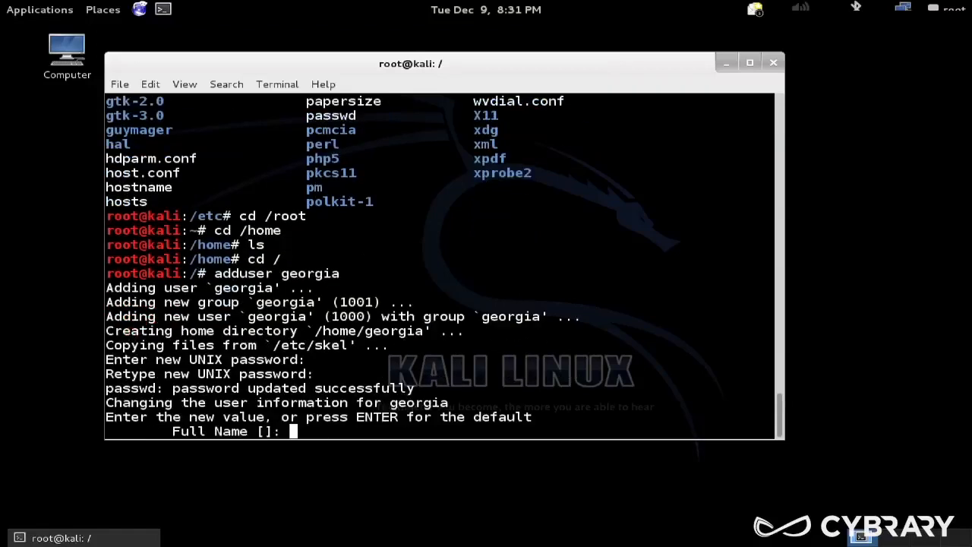
{"action": "key", "text": "Return"}
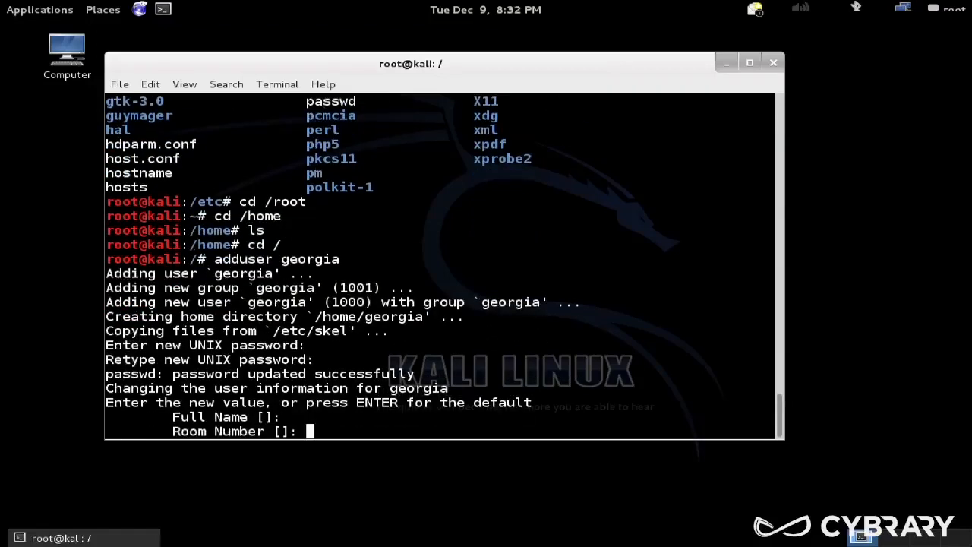
{"action": "key", "text": "Return"}
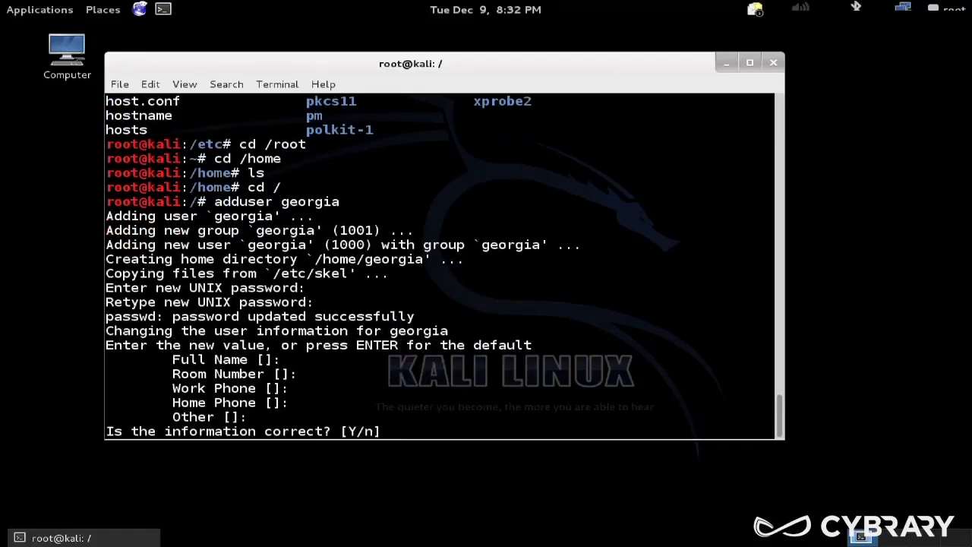
{"action": "type", "text": "Y"}
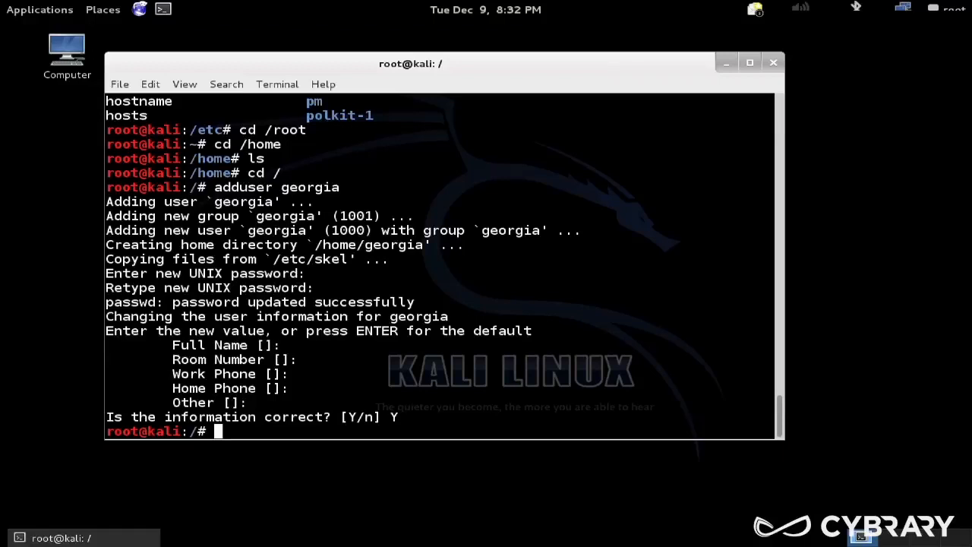
Switch to georgia with su georgia and begin the adduser james command
{"action": "type", "text": "s"}
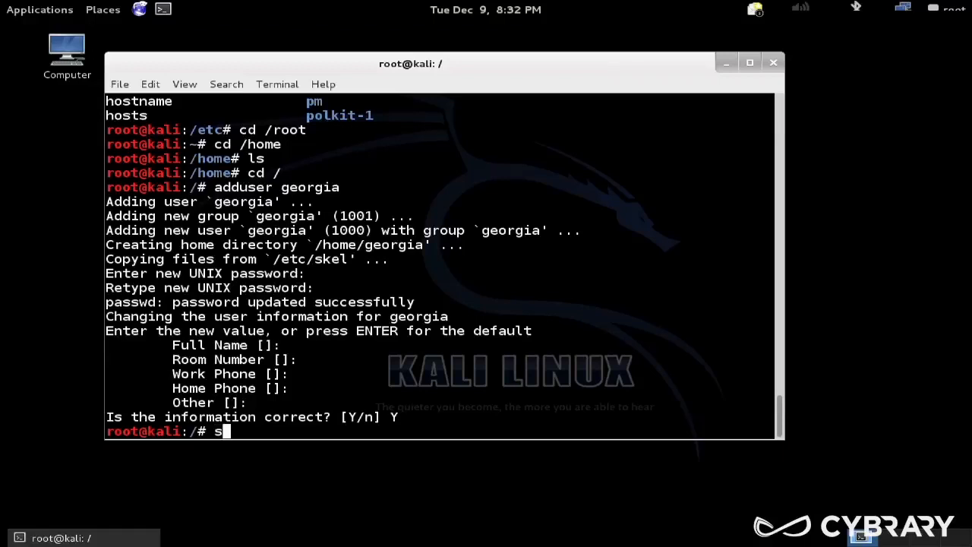
{"action": "type", "text": "u"}
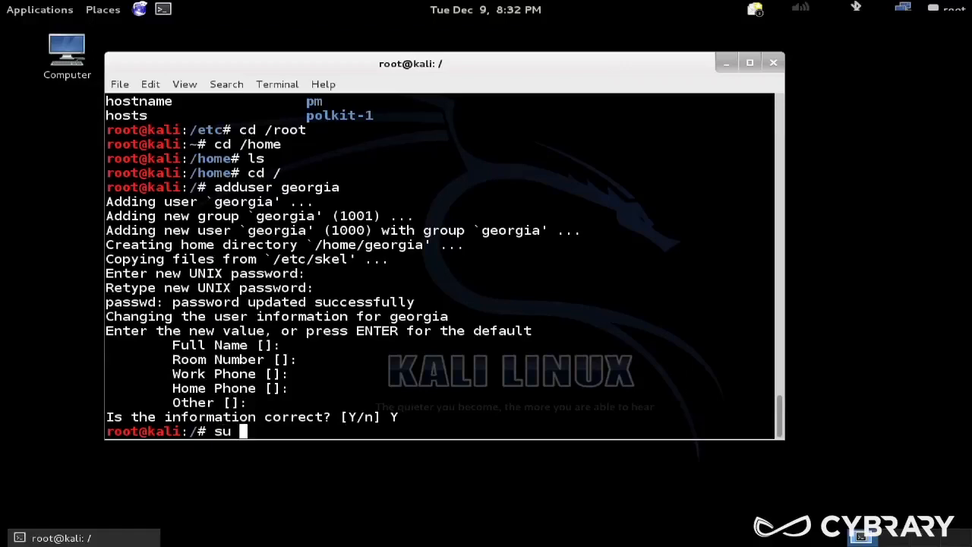
{"action": "type", "text": "georgia"}
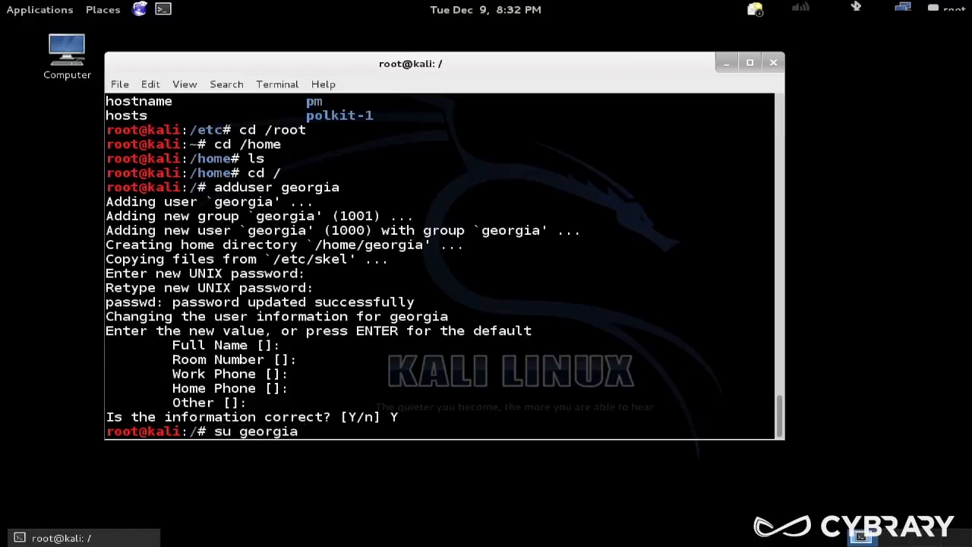
{"action": "key", "text": "Return"}
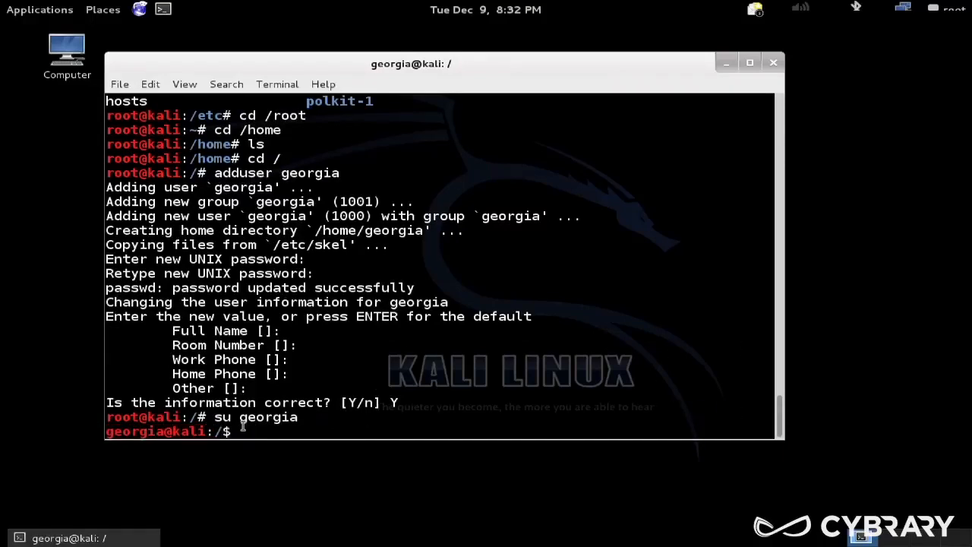
{"action": "type", "text": "adduser james"}
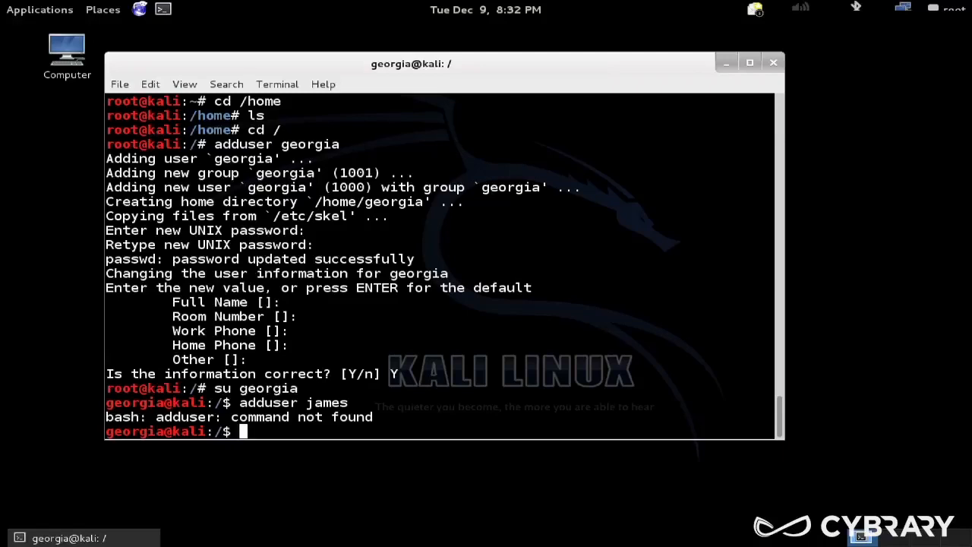
{"action": "mouse_move", "coordinate": [353, 161]}
{"action": "type", "text": "exit"}
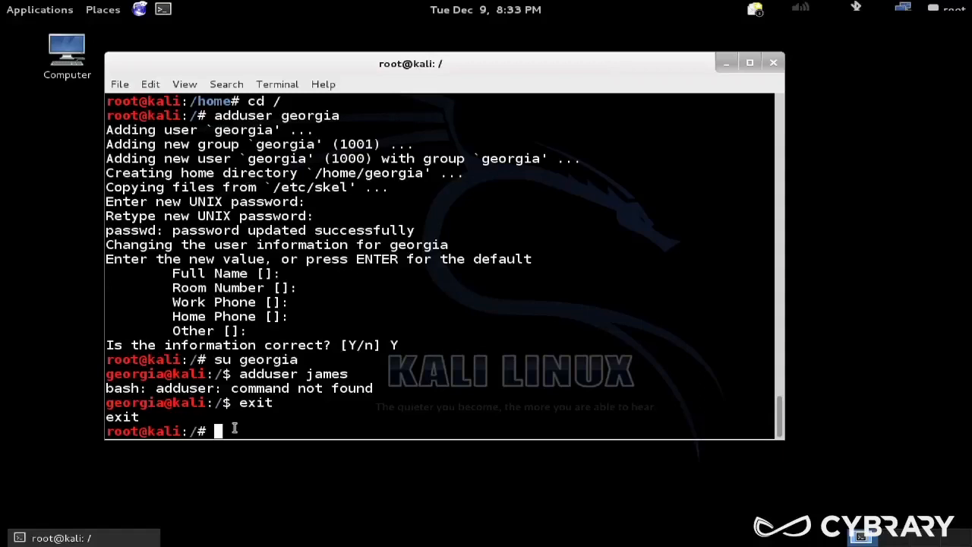
Run adduser georgia sudo to put georgia in the sudo group
{"action": "type", "text": "addu"}
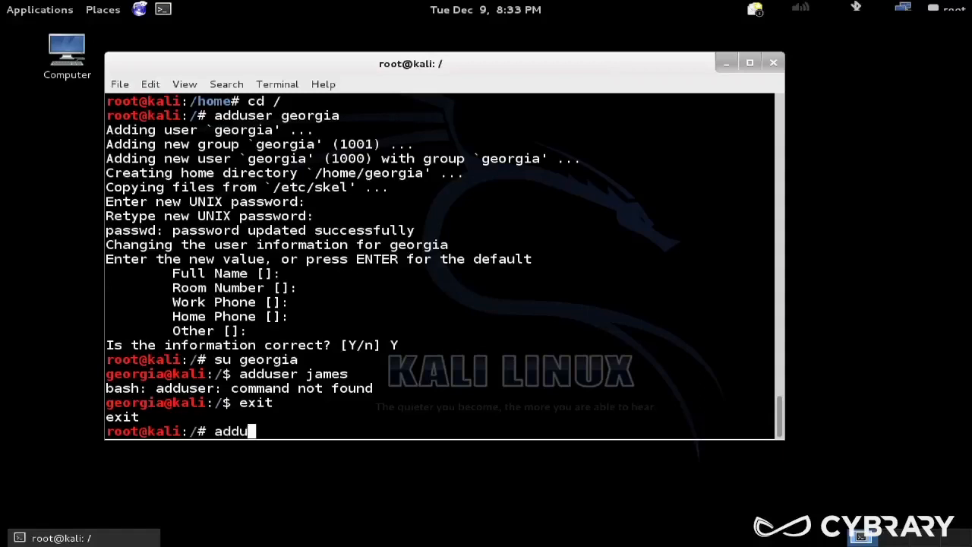
{"action": "type", "text": "ser ge"}
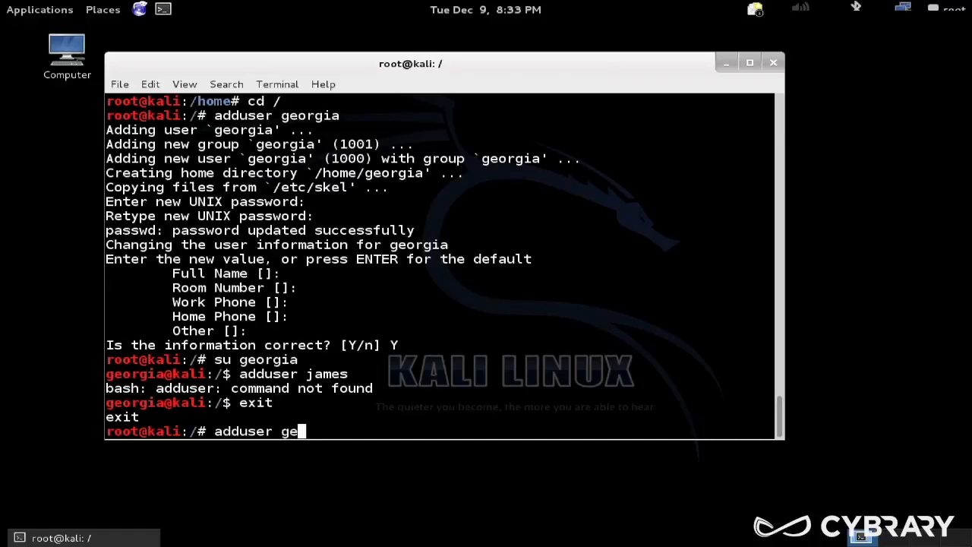
{"action": "type", "text": "orgia"}
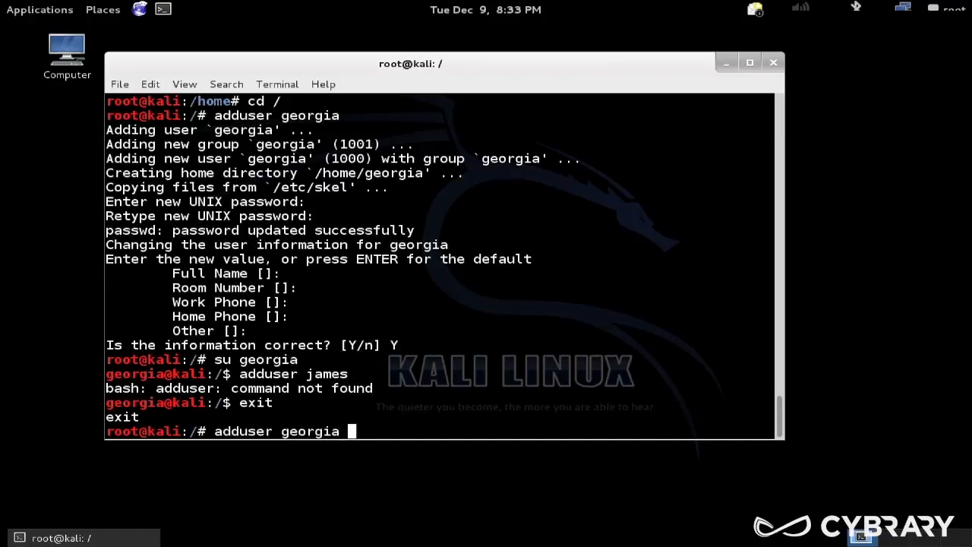
{"action": "type", "text": "sudo"}
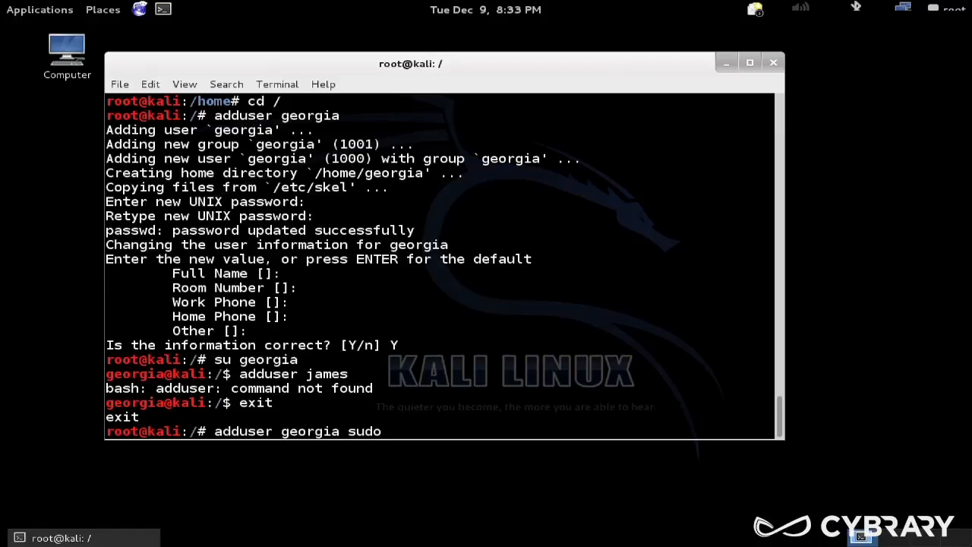
{"action": "key", "text": "Return"}
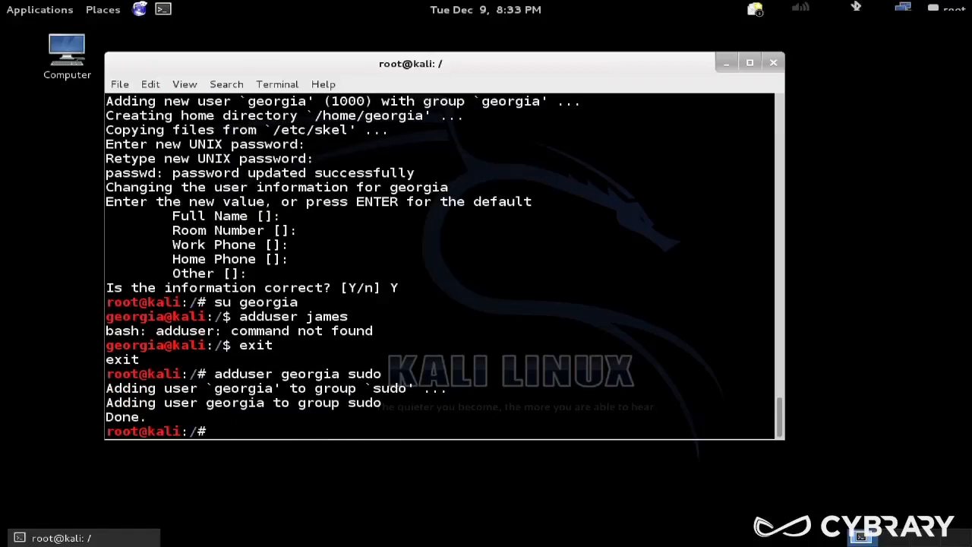
Become georgia with su and run adduser james, which reports command not found
{"action": "type", "text": "su g"}
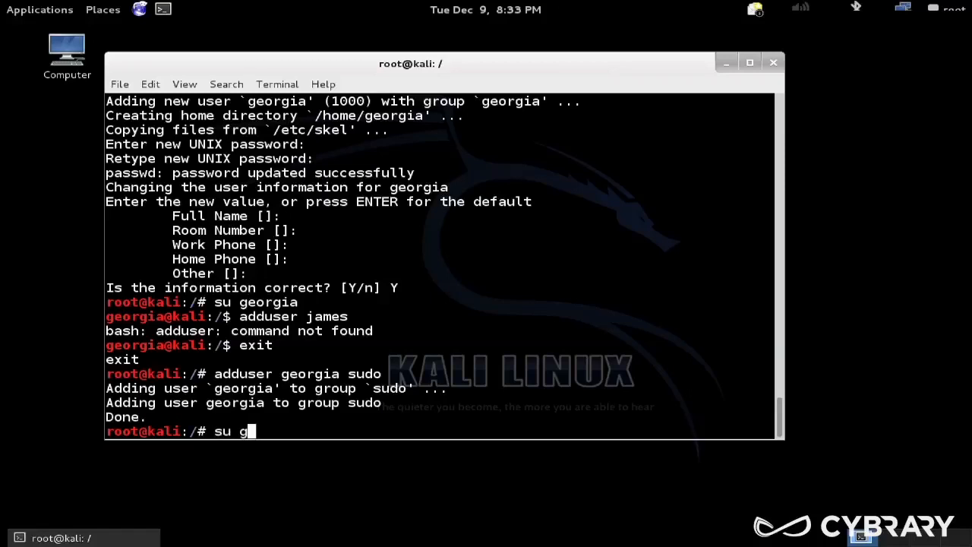
{"action": "key", "text": "Return"}
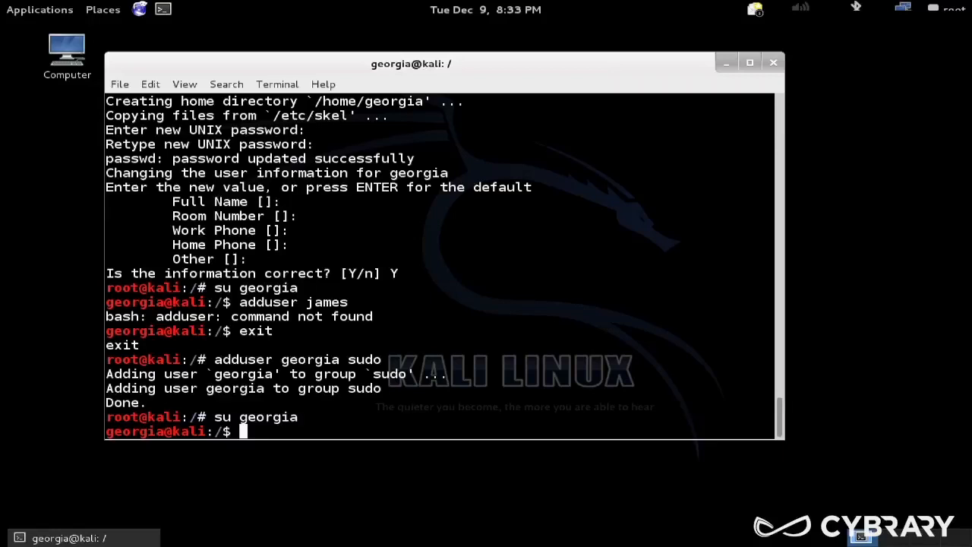
{"action": "type", "text": "adduser james"}
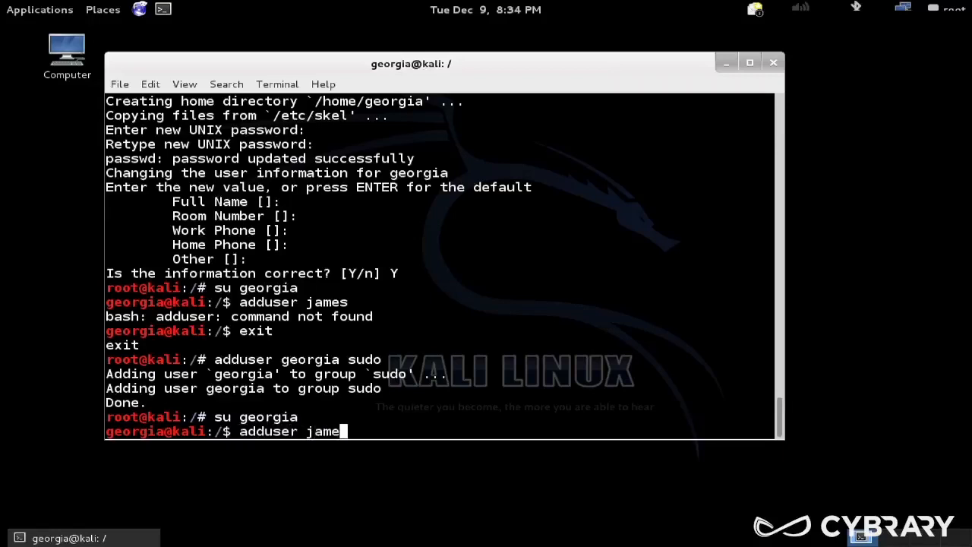
{"action": "key", "text": "Return"}
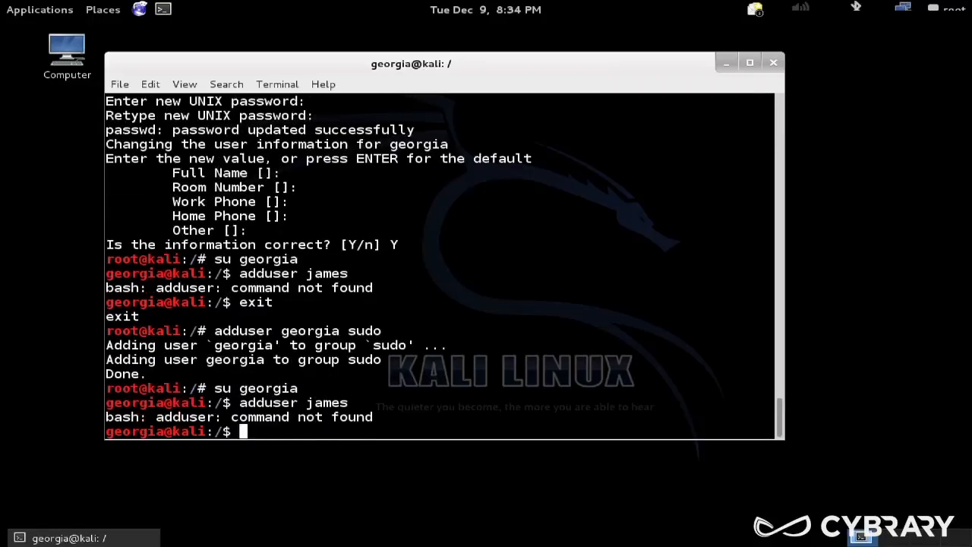
Run sudo adduser james with georgia's password and set james's password, creating the account
{"action": "type", "text": "sudo ad"}
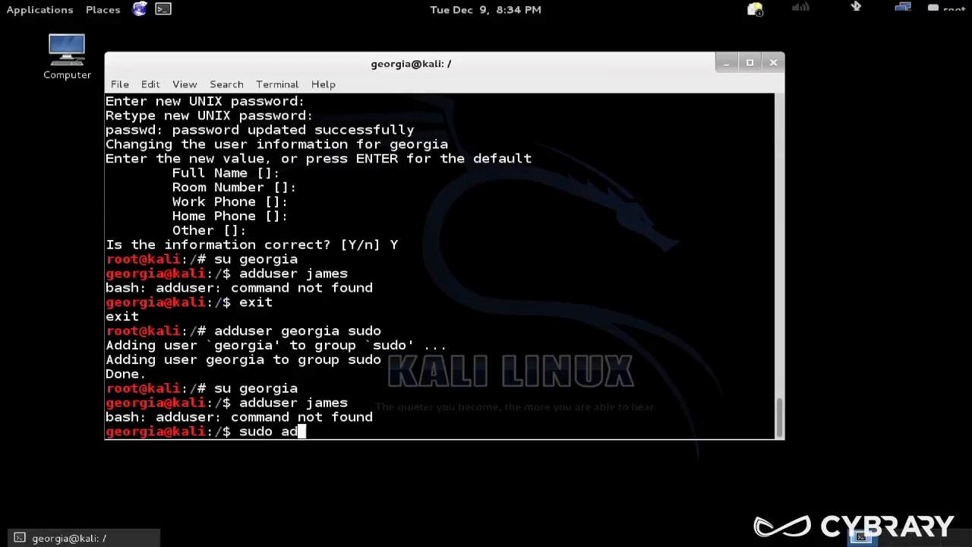
{"action": "type", "text": "duser james"}
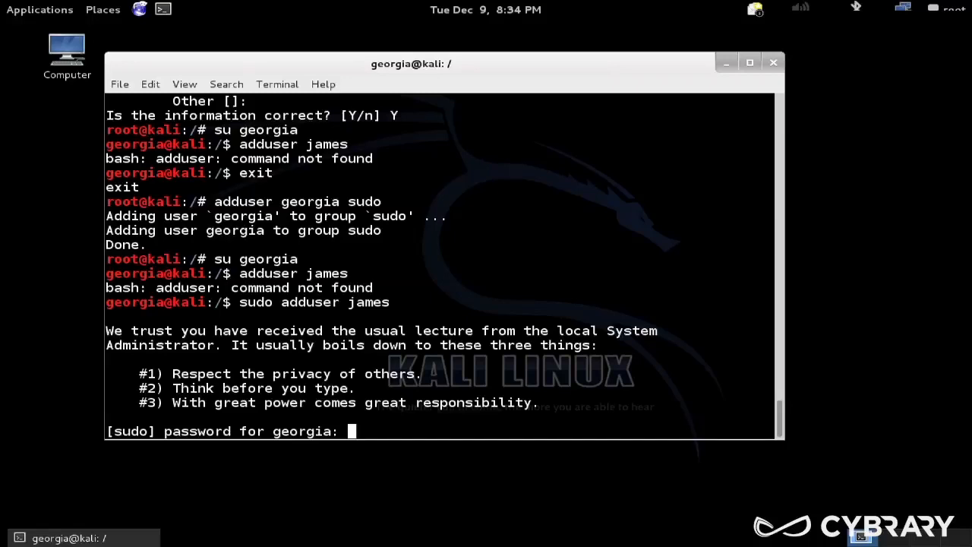
{"action": "key", "text": "Return"}
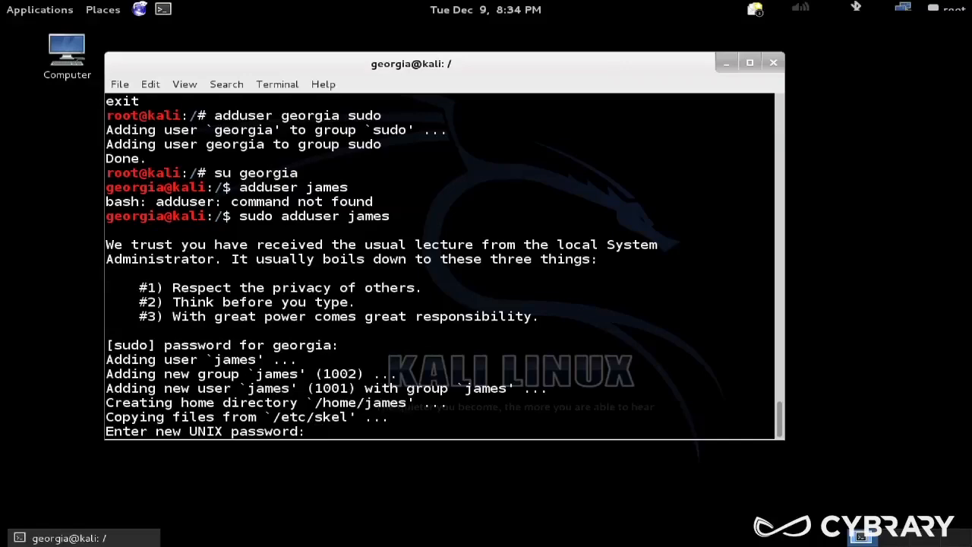
{"action": "key", "text": "Return"}
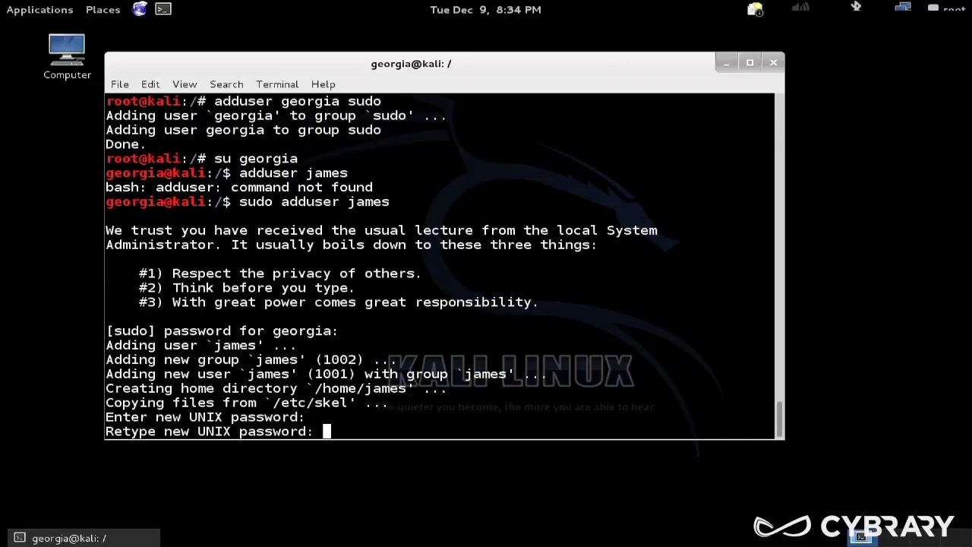
{"action": "key", "text": "Return"}
{"action": "type", "text": "Y"}
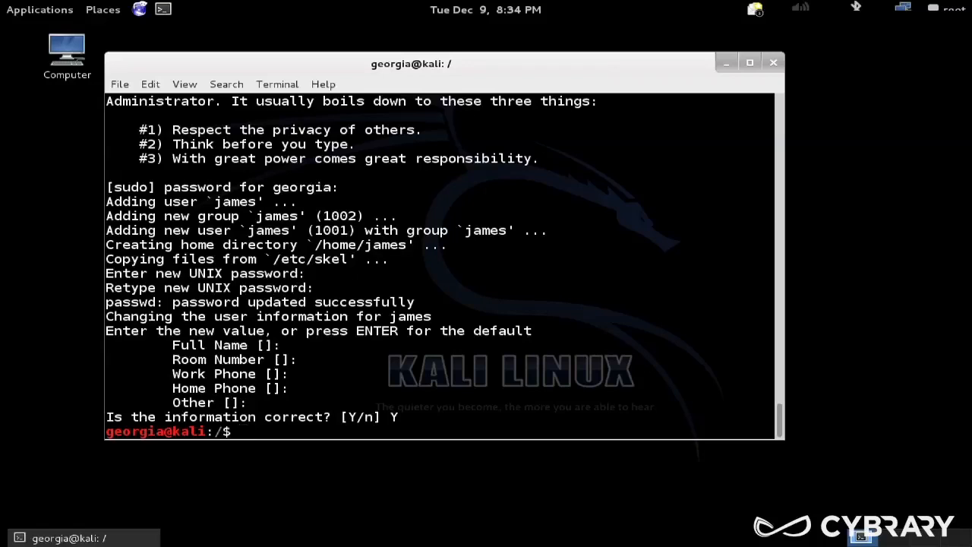
Run plain adduser james again without sudo, getting command not found
{"action": "type", "text": "adduser james"}
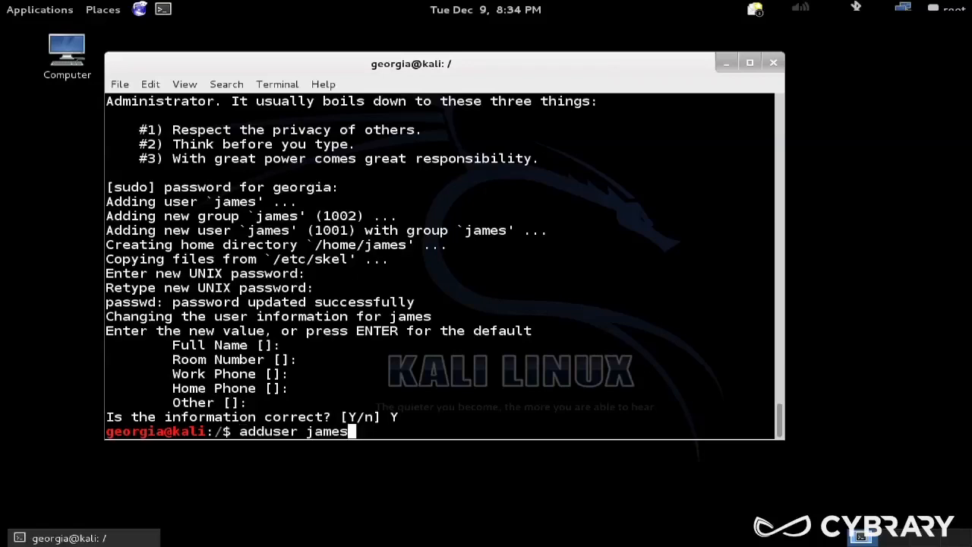
{"action": "key", "text": "Return"}
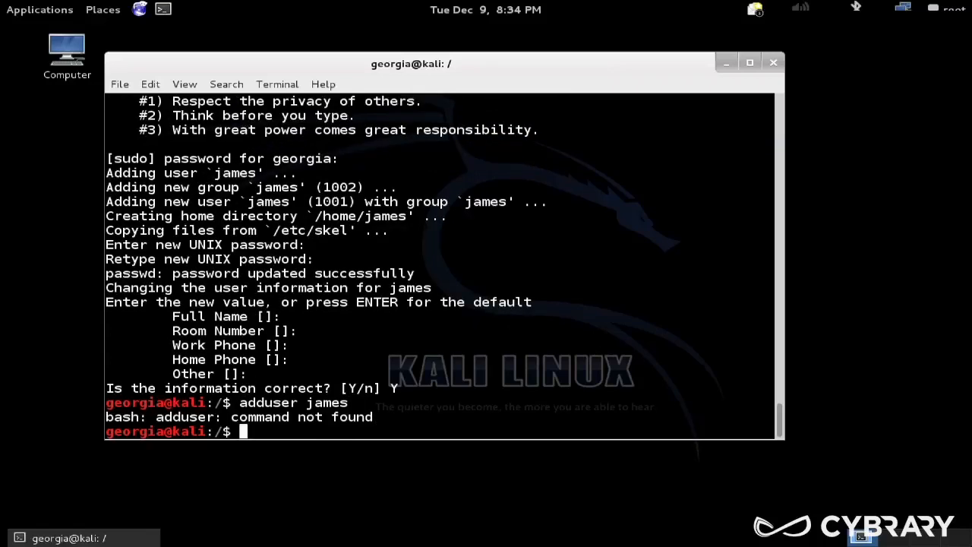